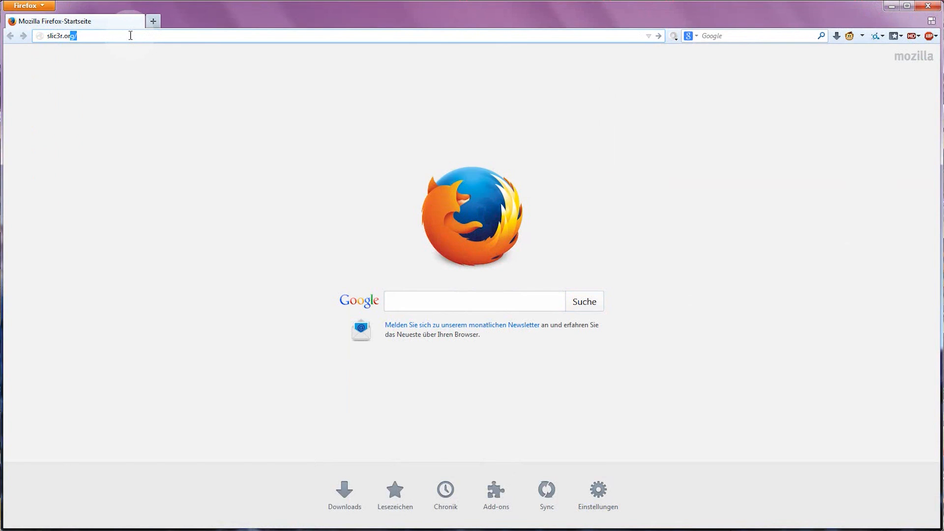
Load slic3r.org and download slic3r-mswin-x64-1-0-0-stable.zip from the Windows builds list.
key(Return)
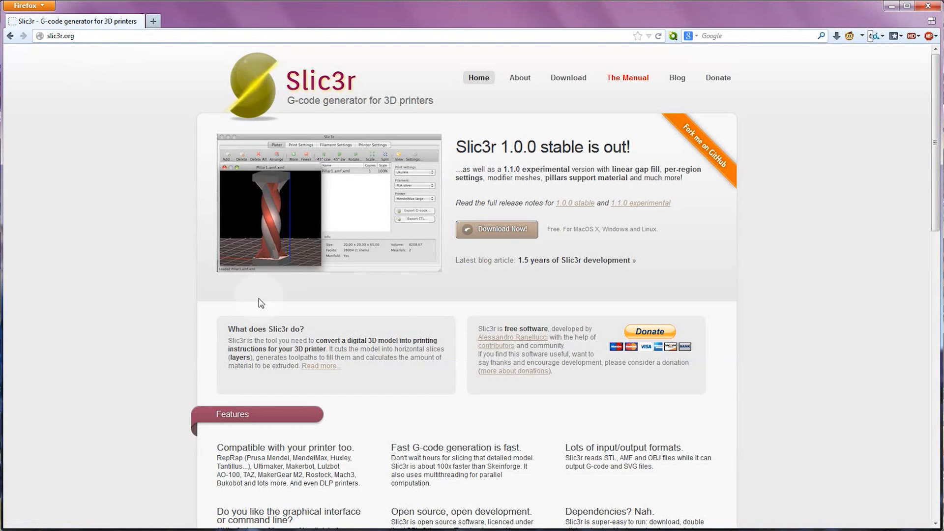
click(496, 229)
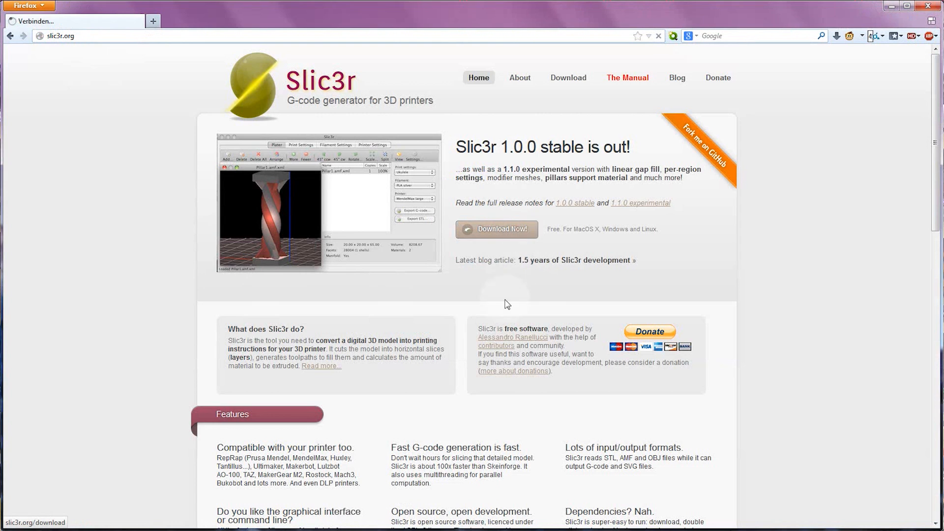
click(495, 229)
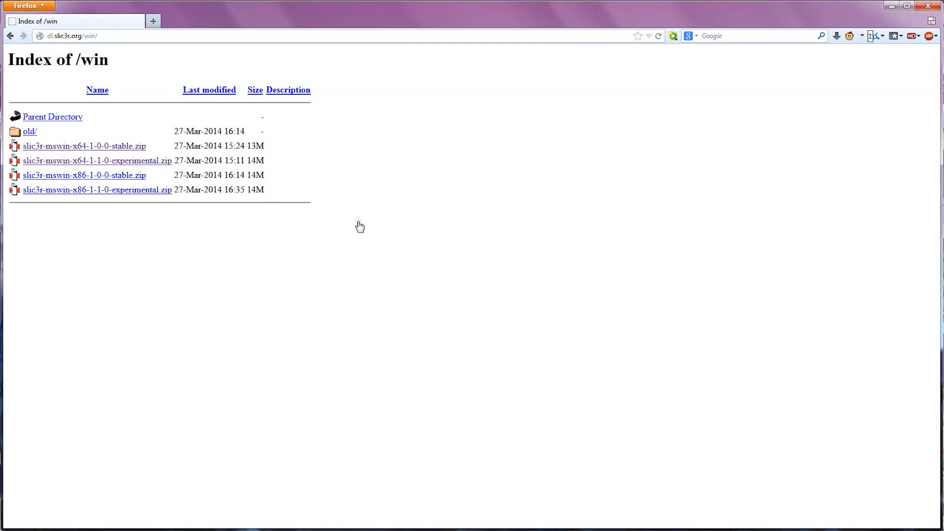
mouse_move(90, 196)
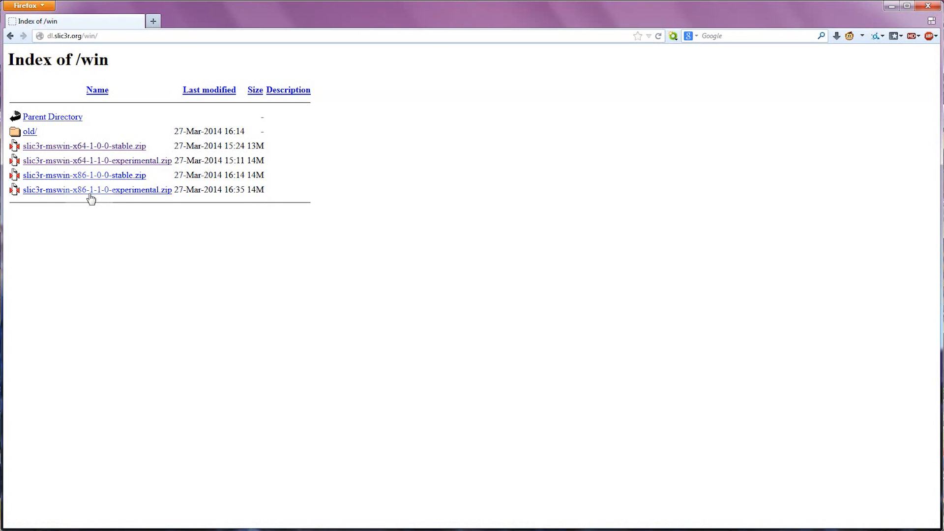
mouse_move(84, 146)
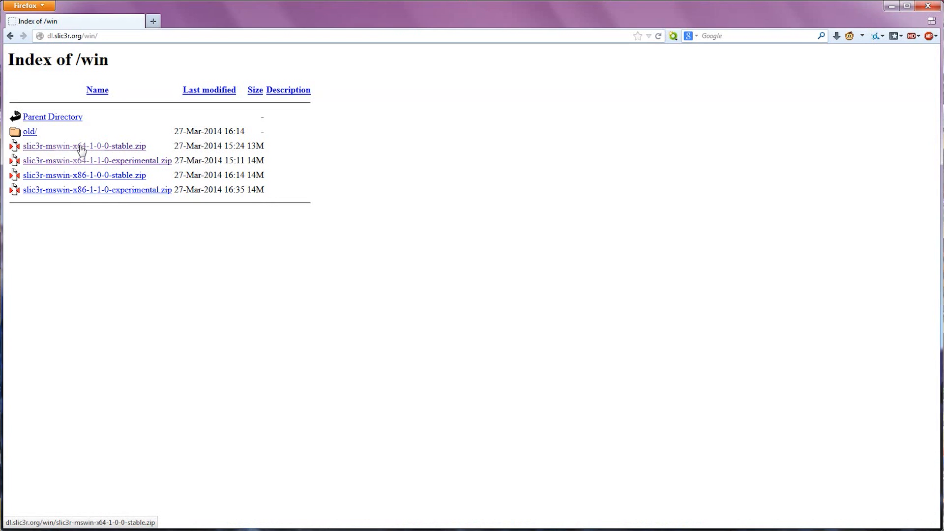
mouse_move(42, 178)
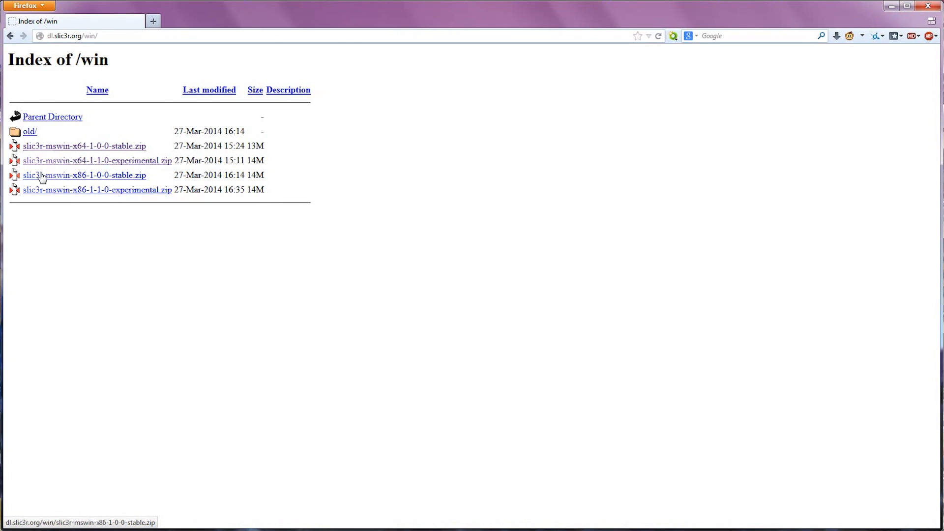
mouse_move(85, 148)
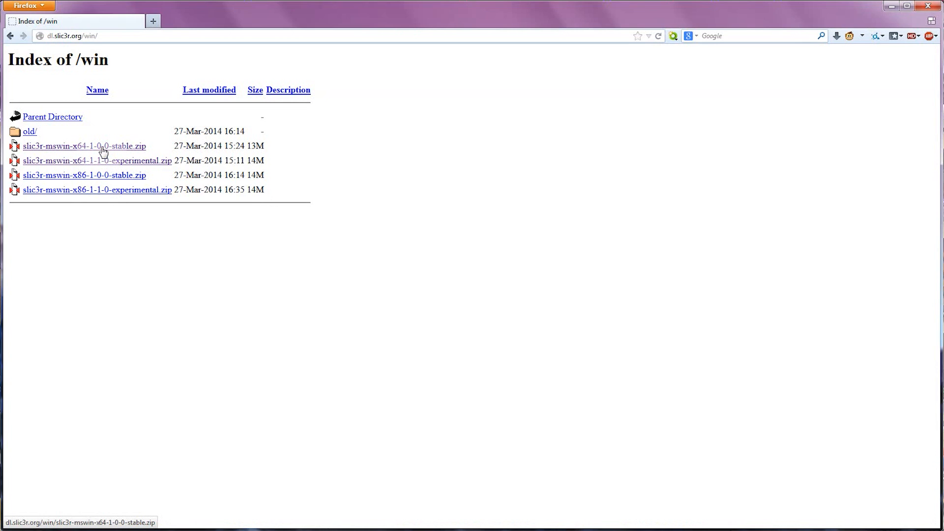
click(84, 146)
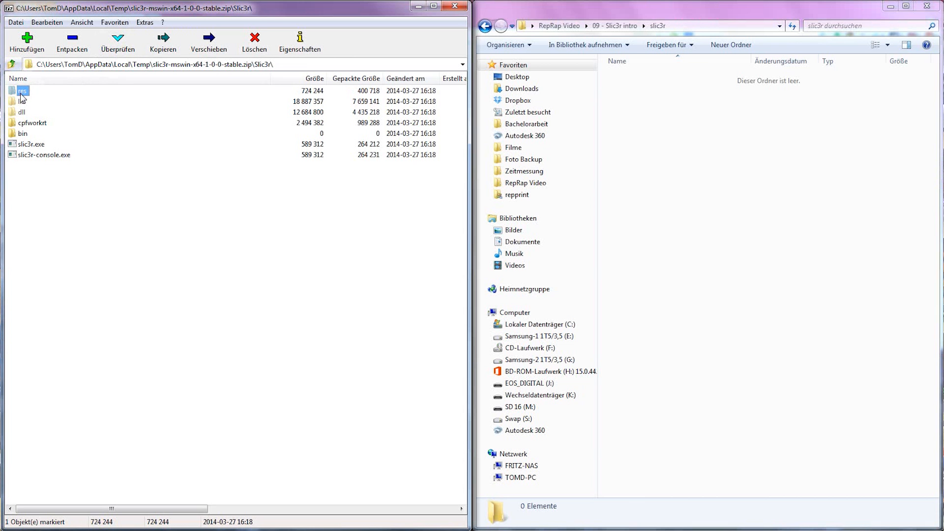
Select all Slic3r files in the archive for extraction into the empty slic3r folder.
key(ctrl+a)
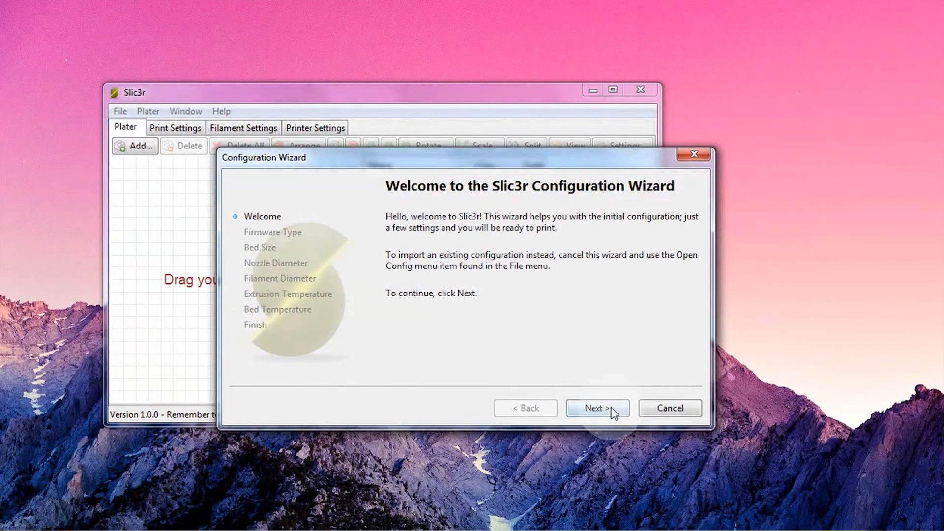
Choose RepRap (Marlin/Sprinter/Repetier) as the G-code flavor on the Firmware Type page.
click(596, 407)
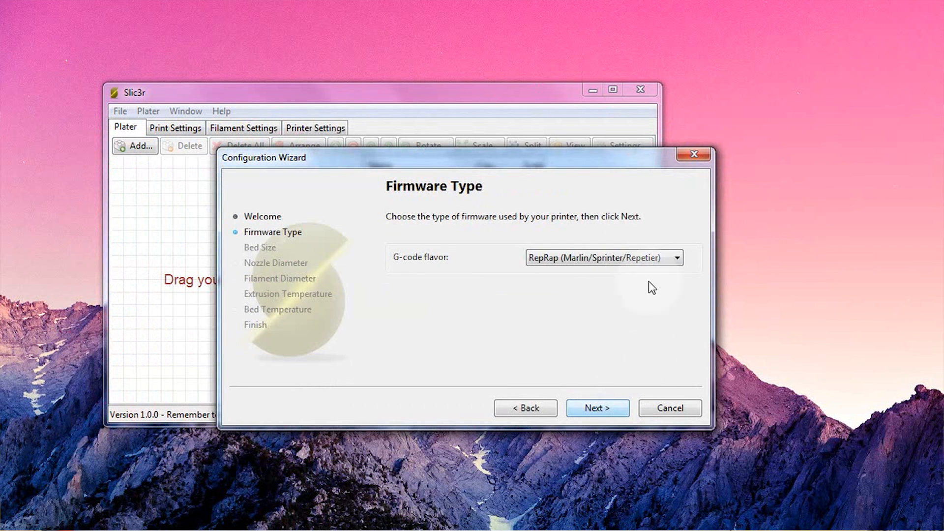
click(675, 256)
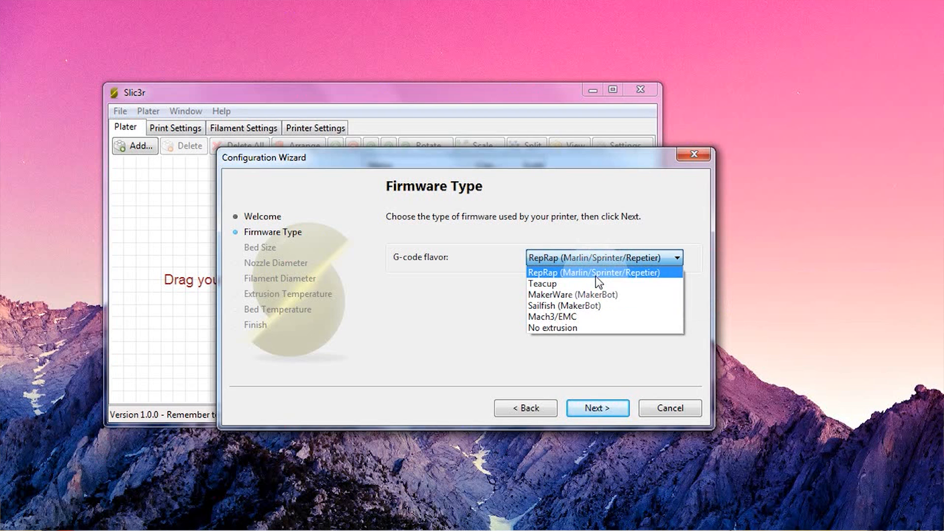
click(596, 273)
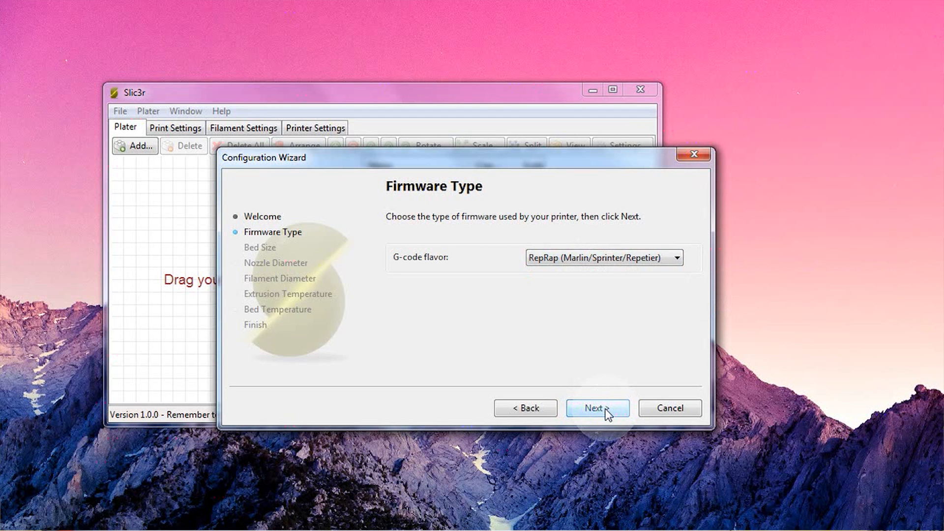
Keep the 200 × 200 mm bed size and continue to the Nozzle Diameter page.
click(596, 407)
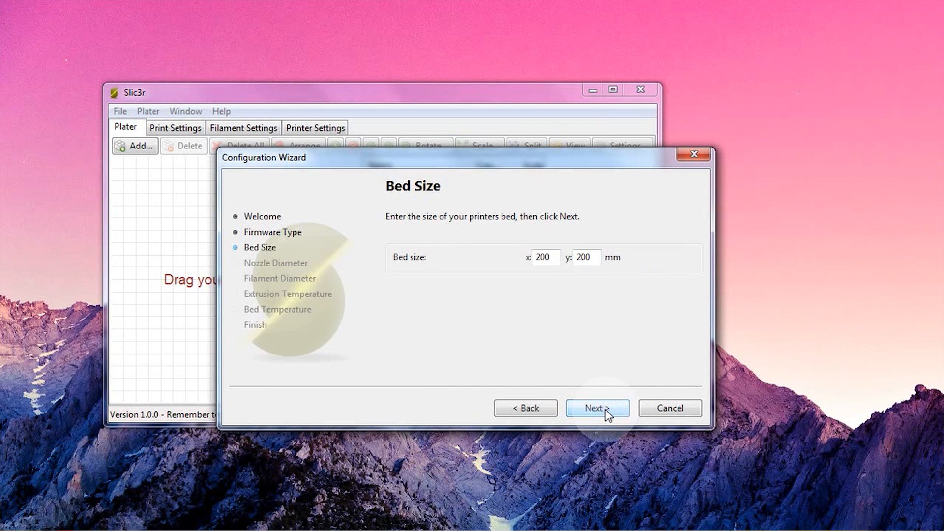
mouse_move(602, 425)
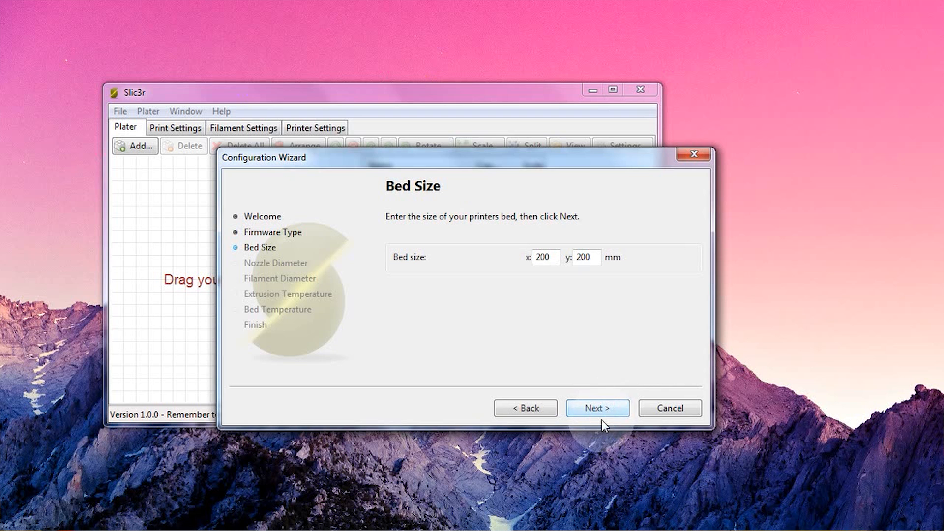
click(583, 257)
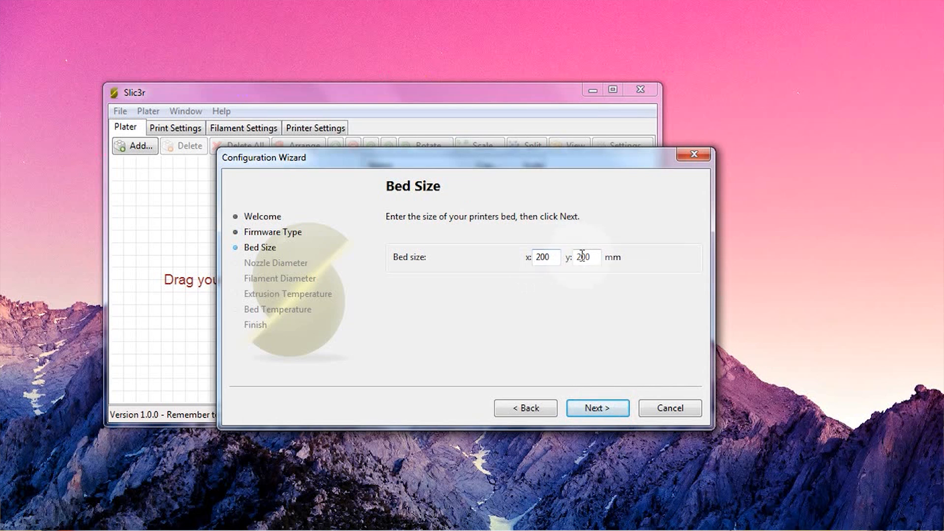
mouse_move(602, 345)
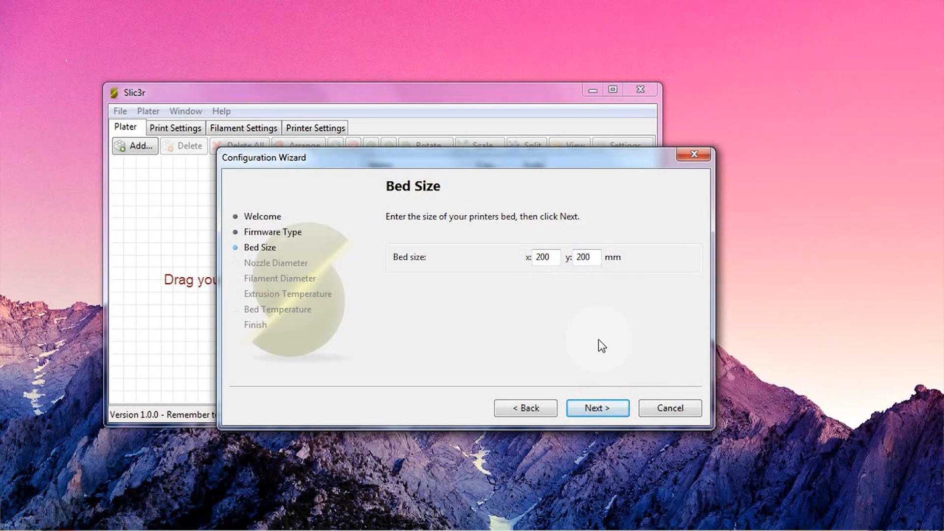
mouse_move(593, 348)
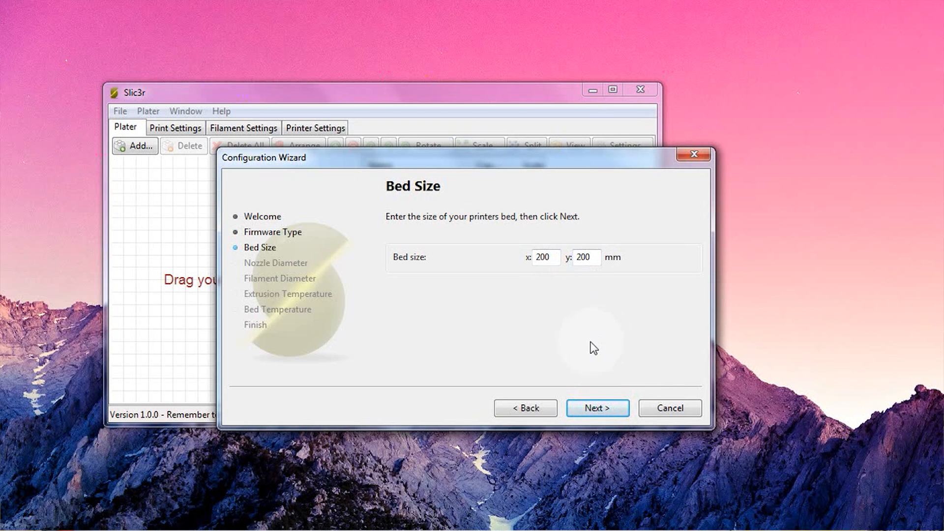
click(597, 407)
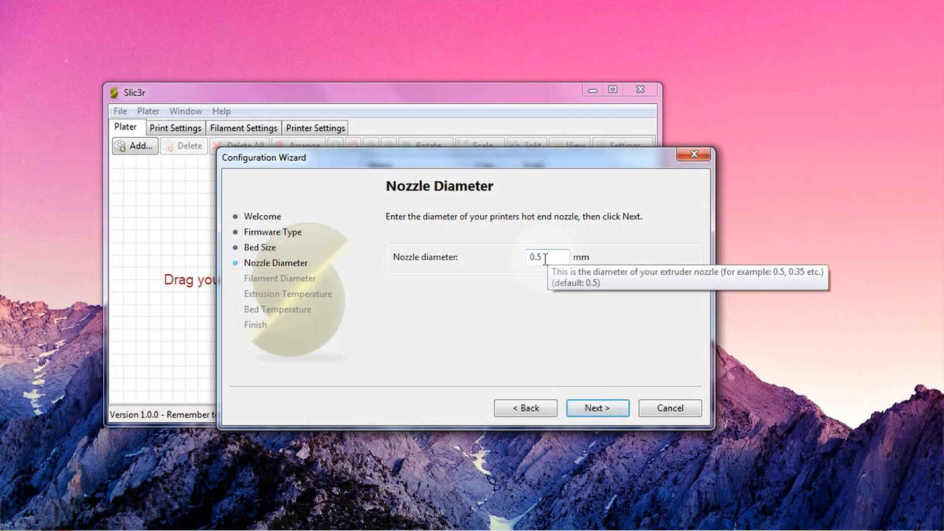
Set the nozzle diameter to 0.4 mm and continue.
key(BackSpace)
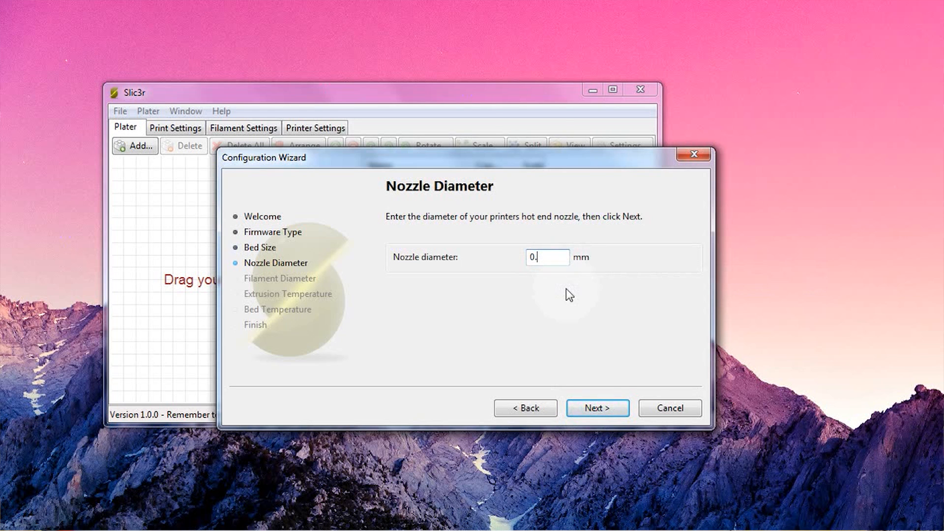
text(4)
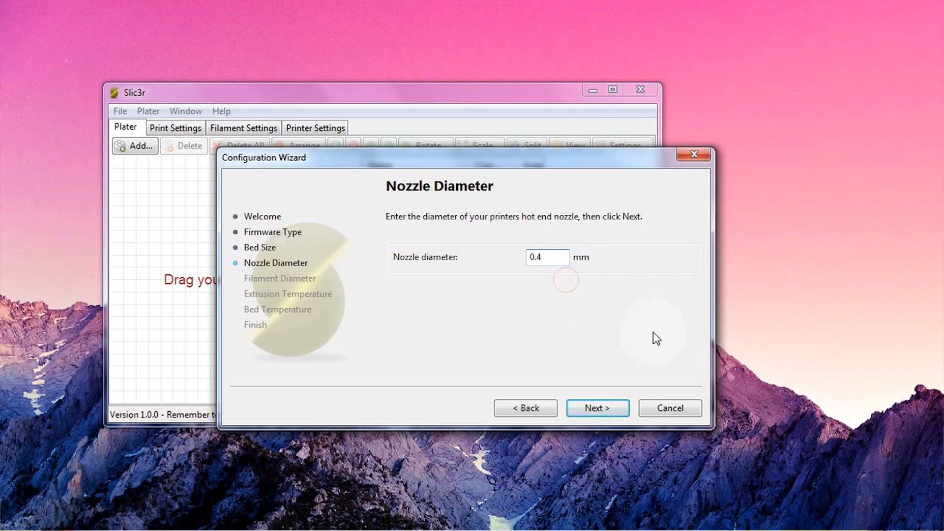
click(597, 407)
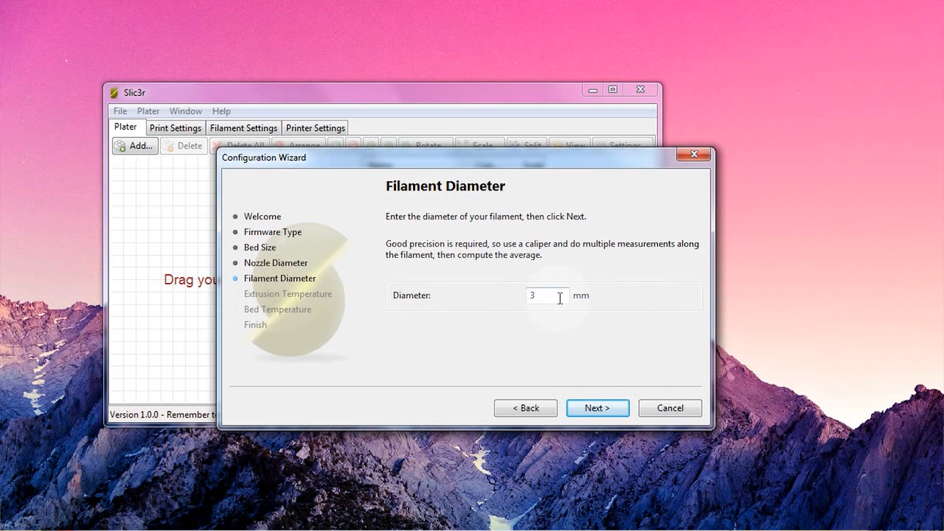
Set the filament diameter to 1.78 mm and continue to Extrusion Temperature.
triple_click(546, 296)
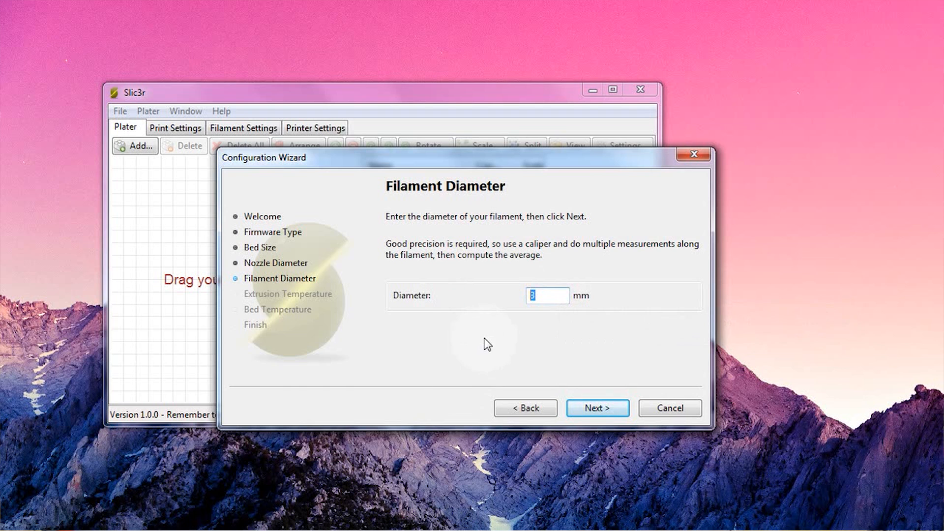
text(1.)
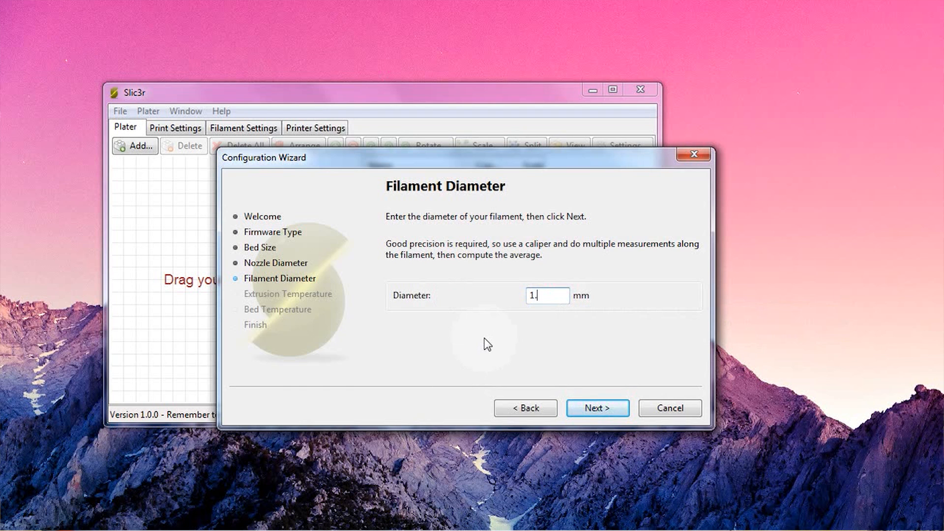
text(78)
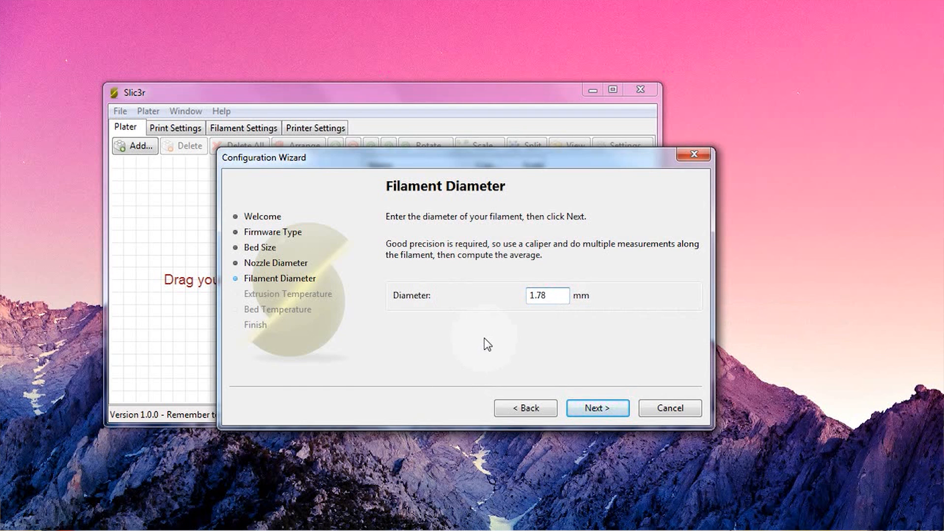
mouse_move(580, 354)
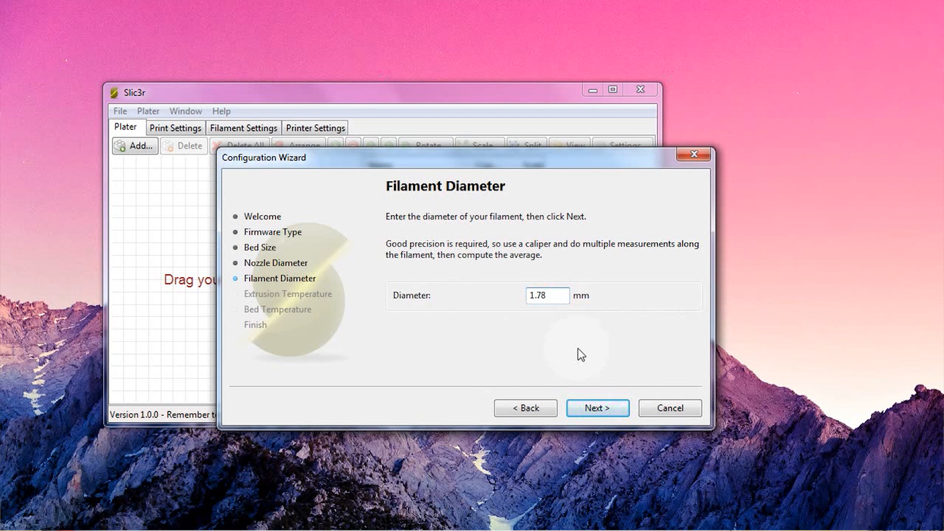
click(597, 407)
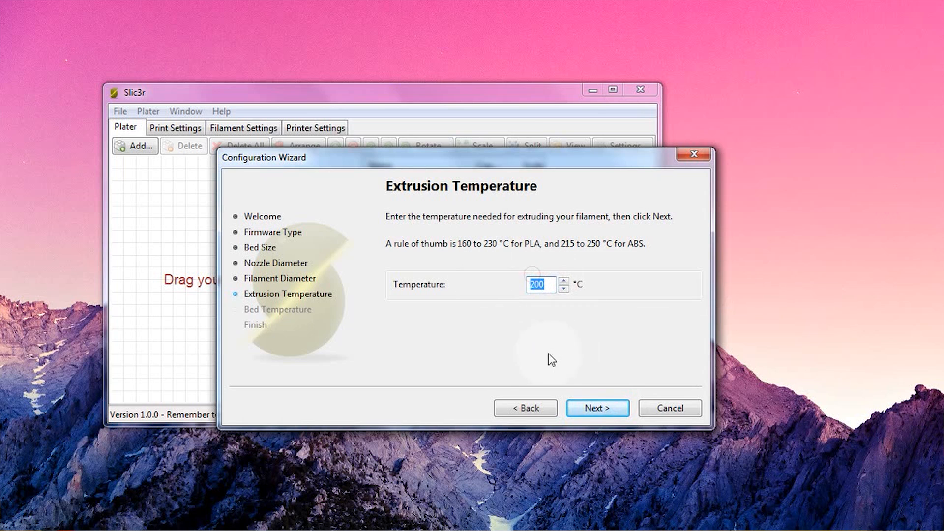
Enter 240 °C, adjust the extrusion temperature to 235 °C, and continue to Bed Temperature.
text(24)
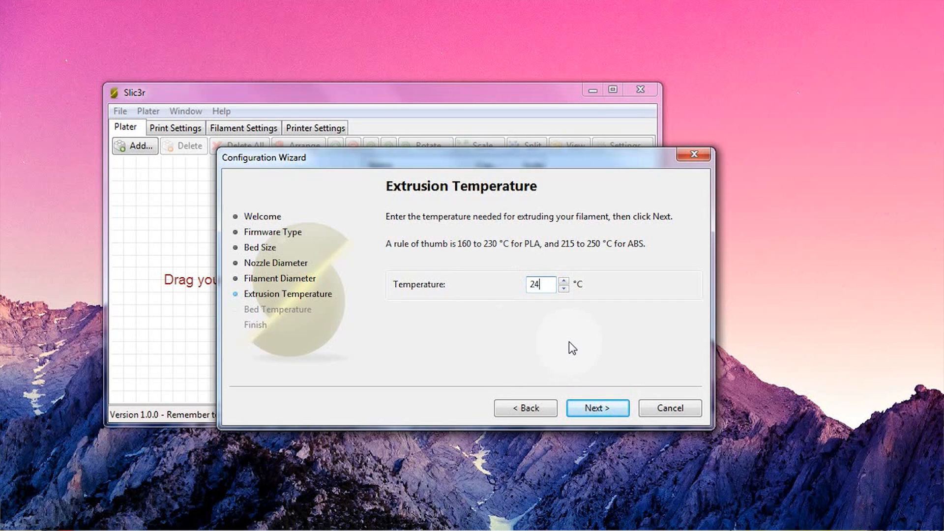
text(0)
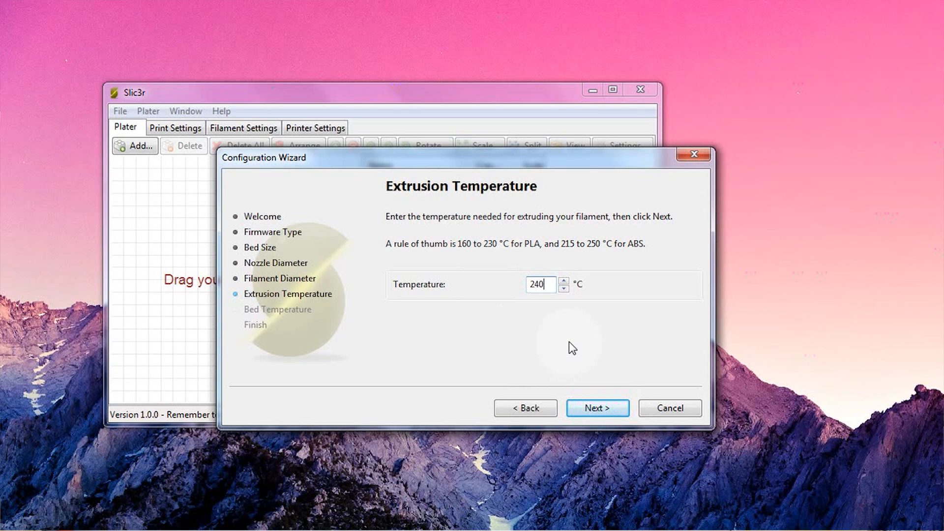
mouse_move(537, 332)
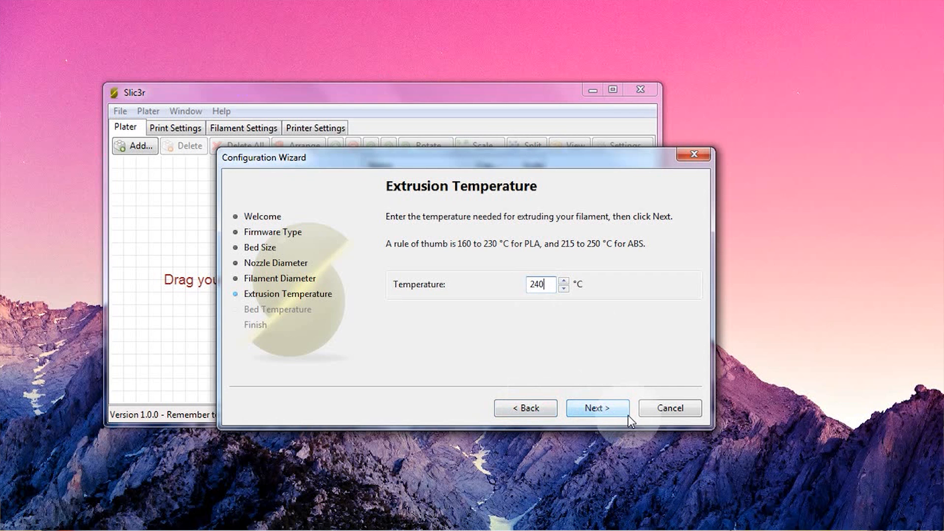
click(562, 280)
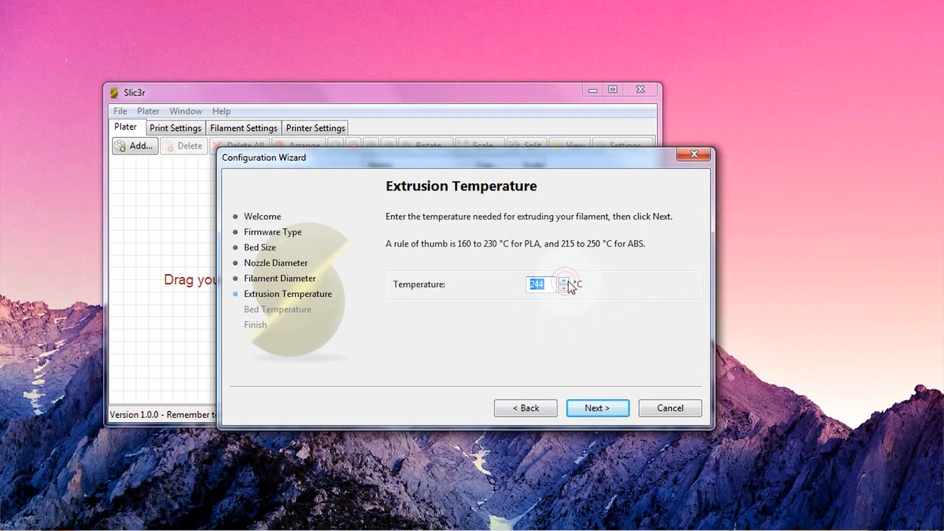
click(563, 289)
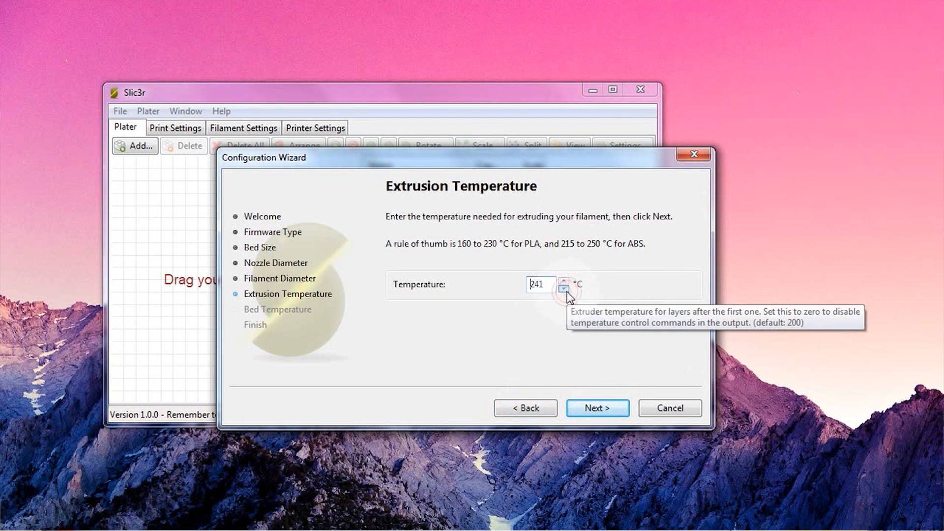
click(562, 289)
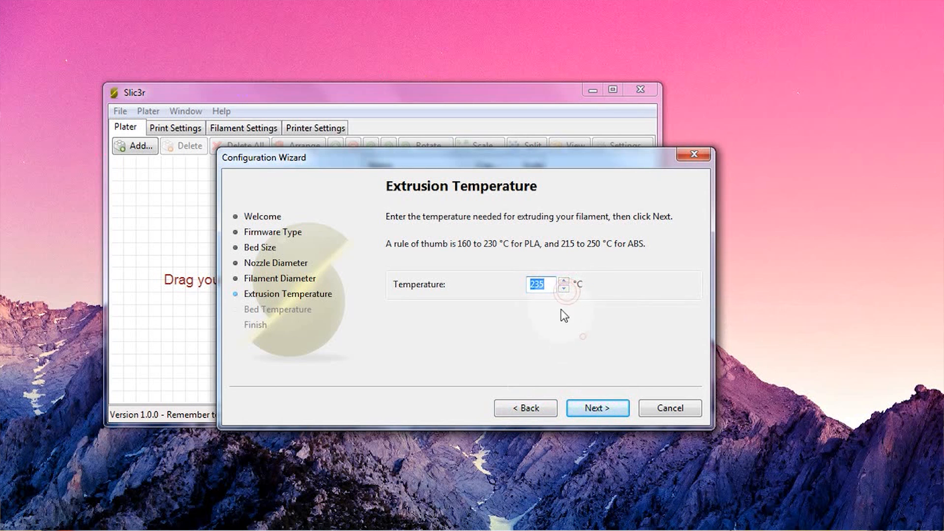
click(597, 407)
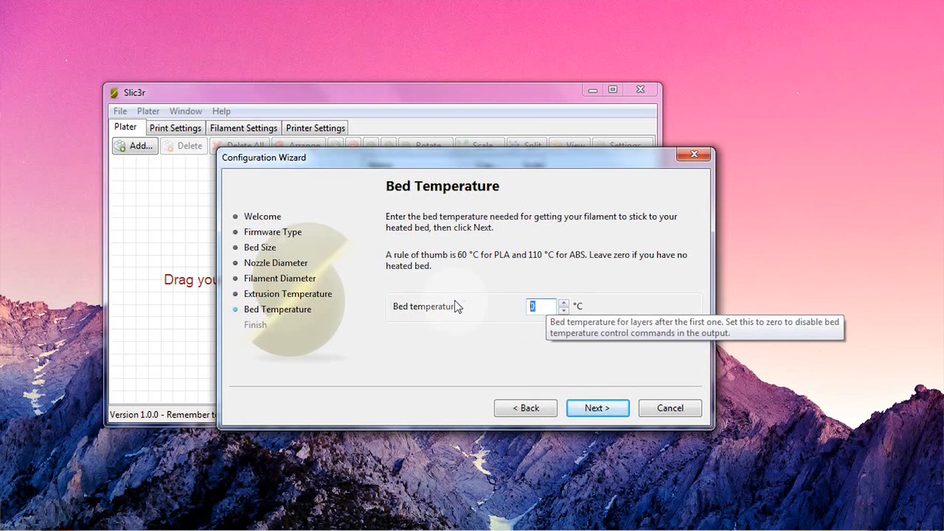
Set the bed temperature to 120 °C and finish the Configuration Wizard.
text(12)
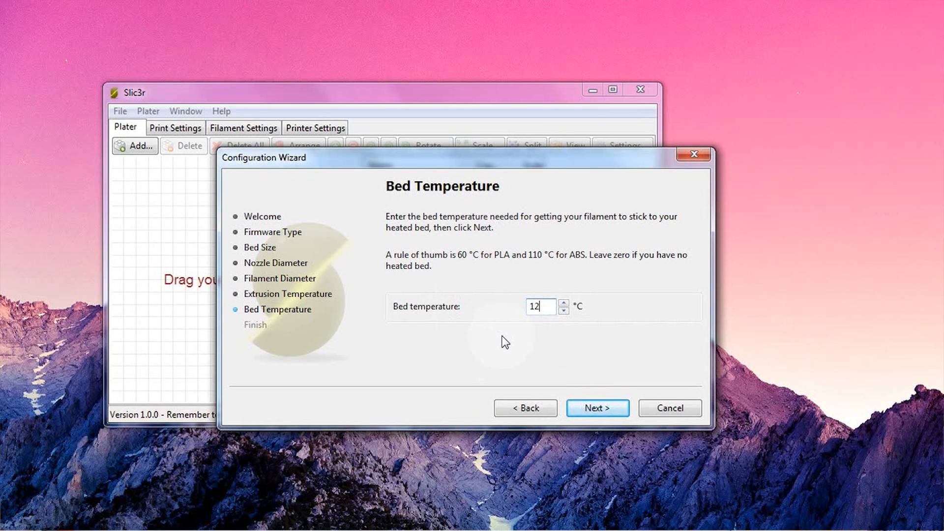
text(0)
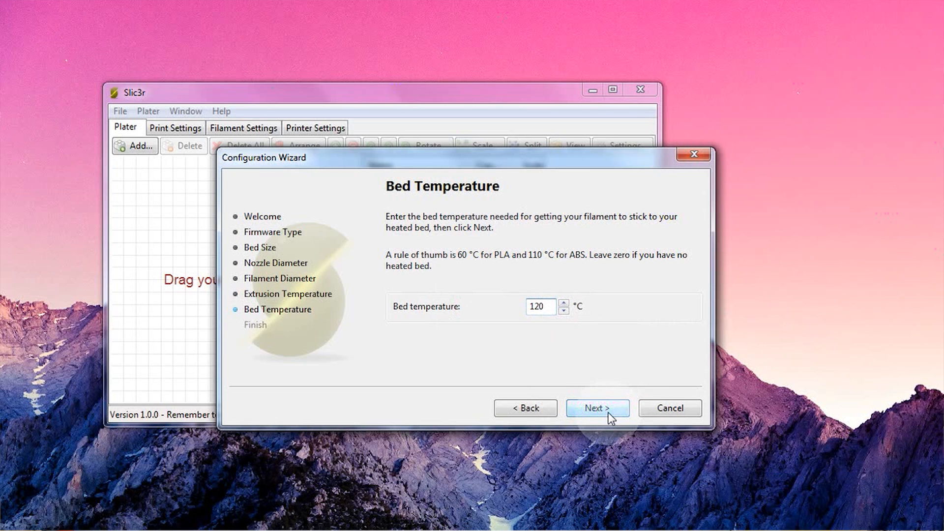
click(541, 307)
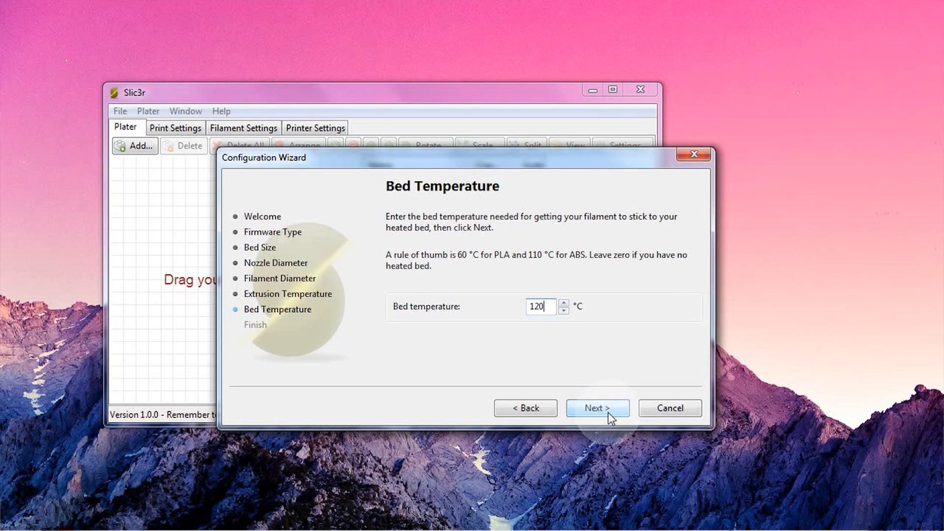
click(597, 407)
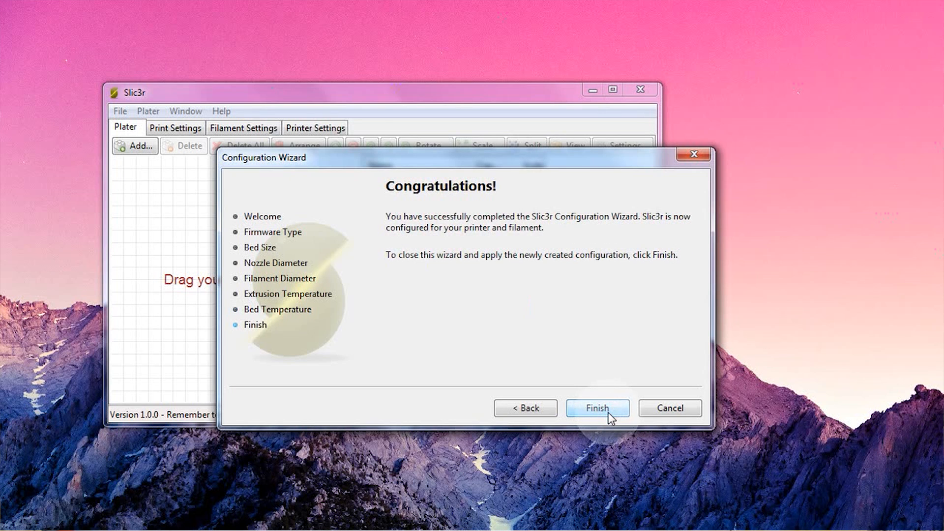
click(597, 407)
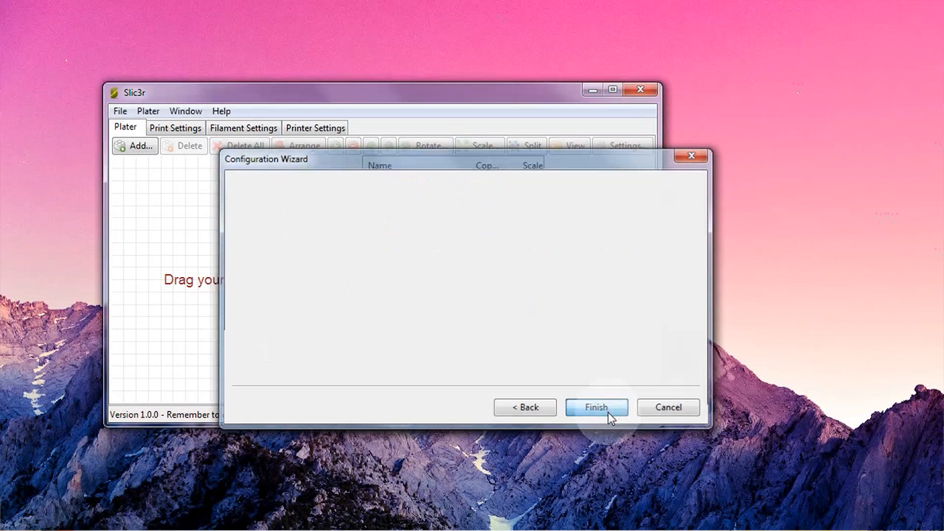
click(596, 407)
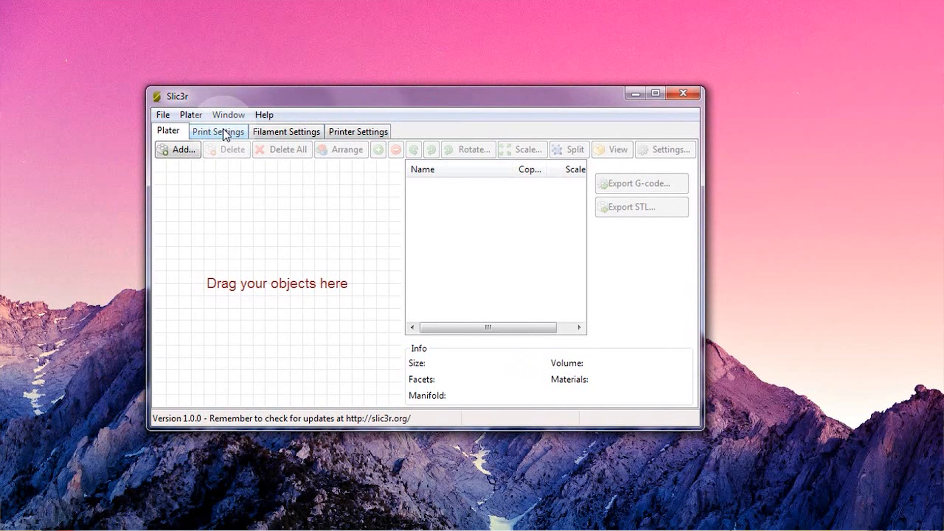
In Print Settings, try layer height 0.2 and adjust perimeters and solid layers values.
click(219, 131)
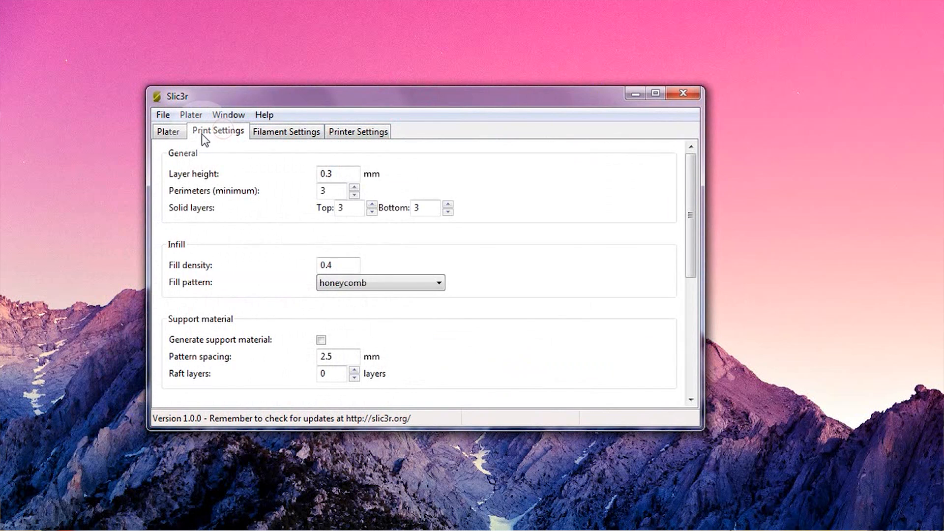
mouse_move(610, 258)
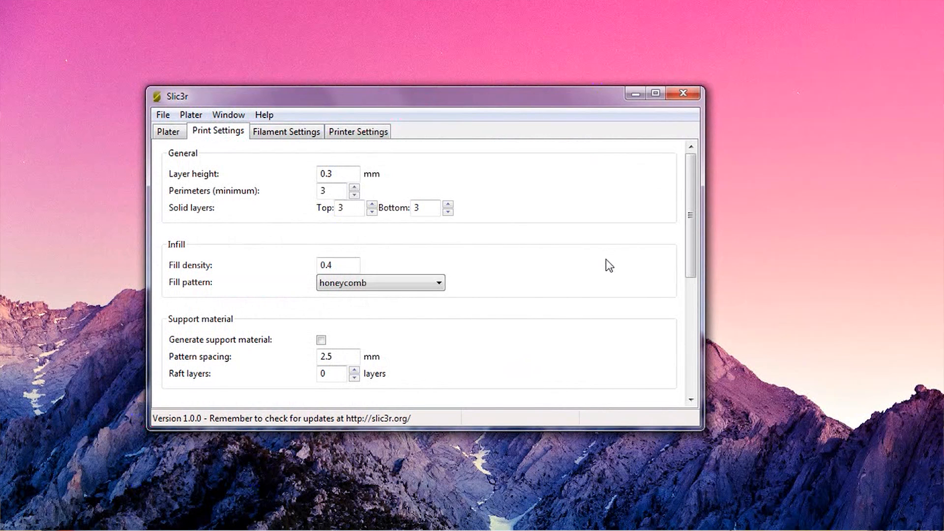
mouse_move(293, 178)
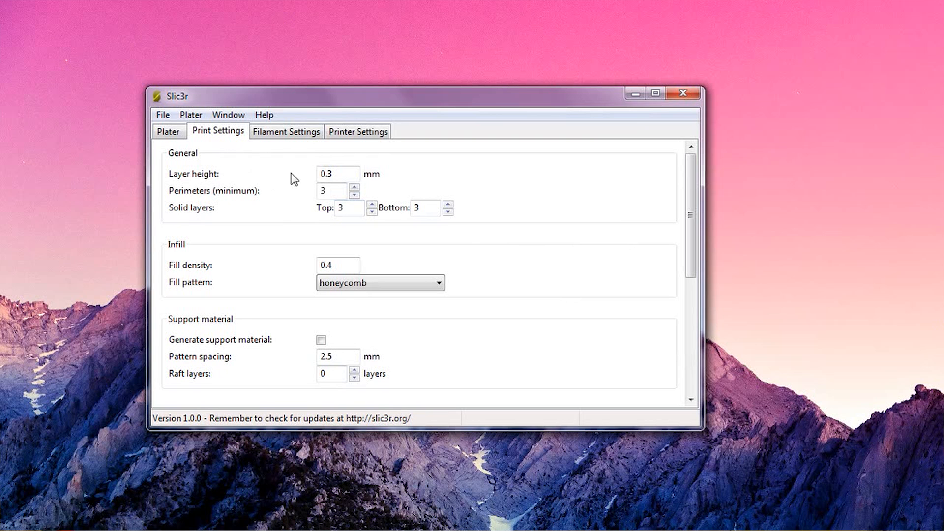
mouse_move(337, 174)
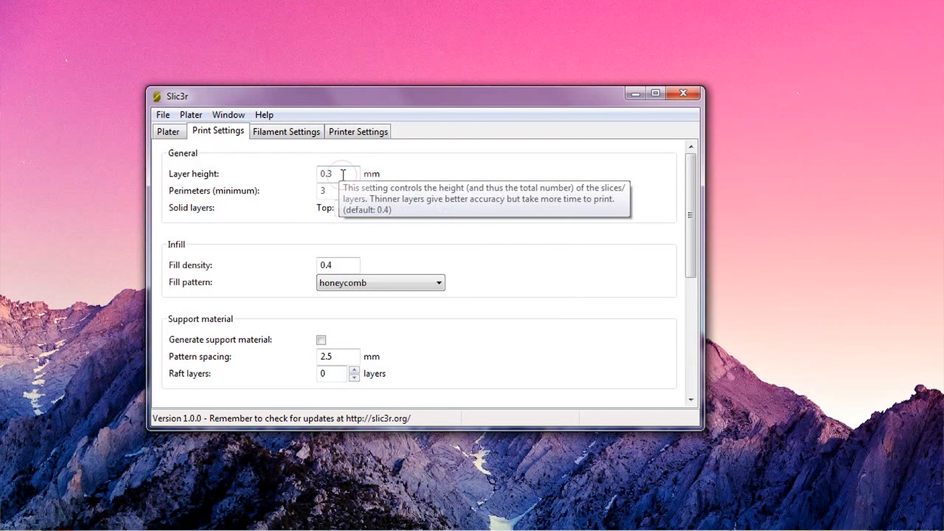
mouse_move(492, 181)
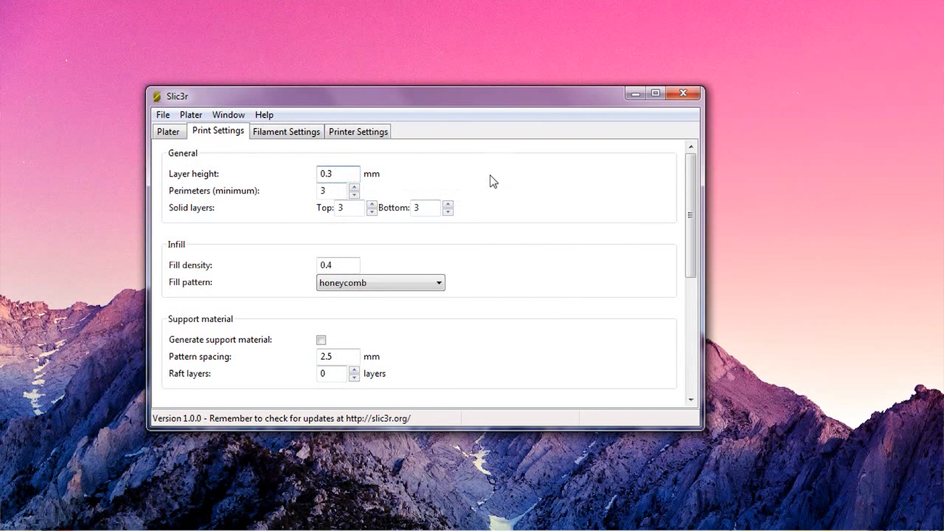
text(0.2)
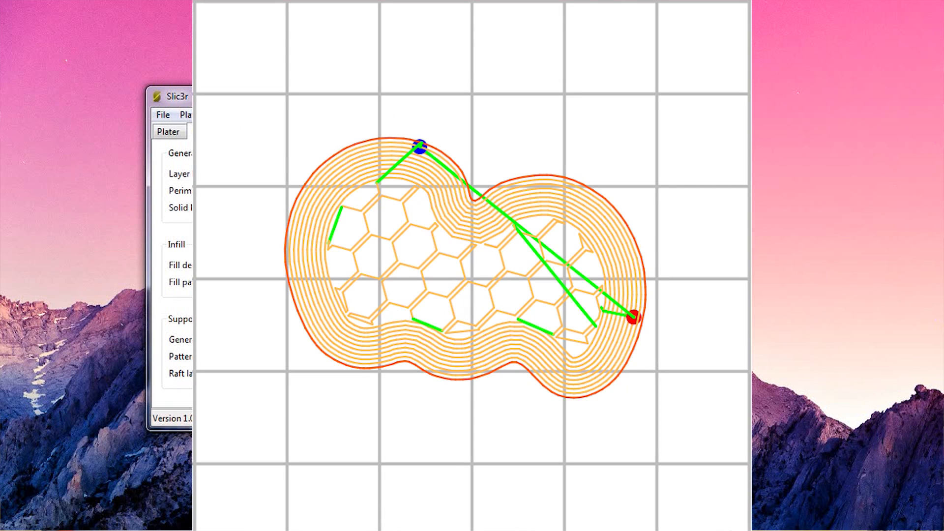
click(219, 130)
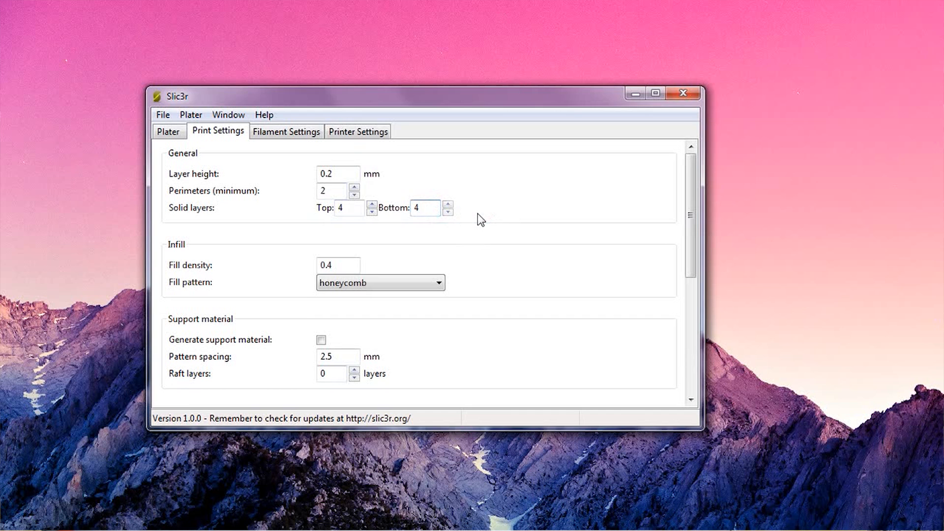
click(425, 207)
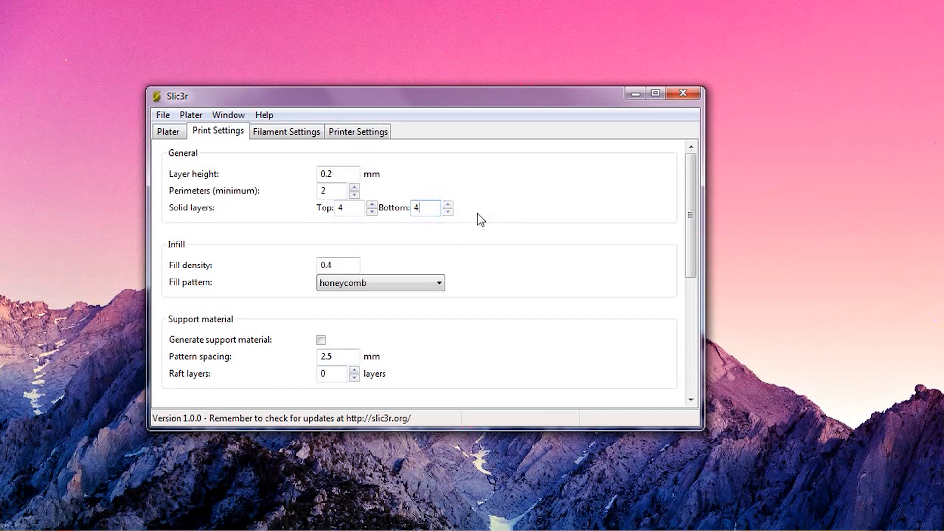
mouse_move(335, 190)
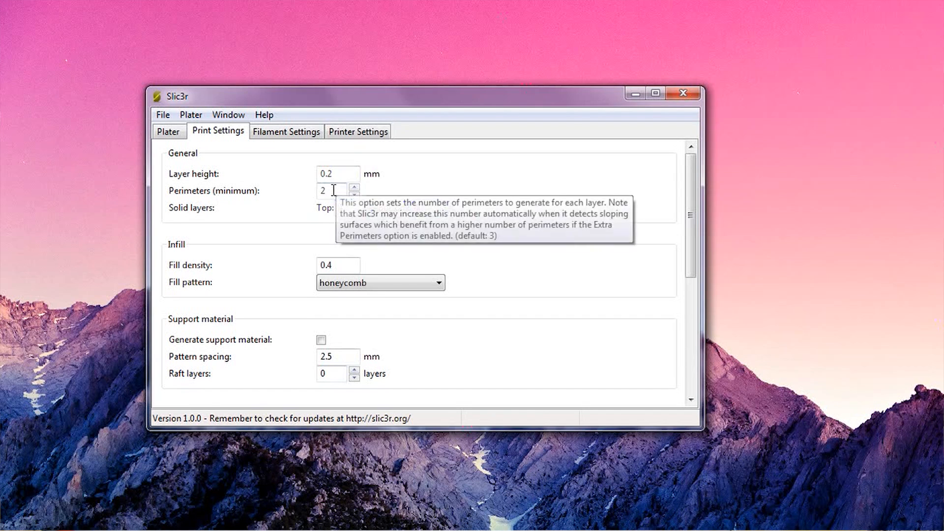
mouse_move(301, 217)
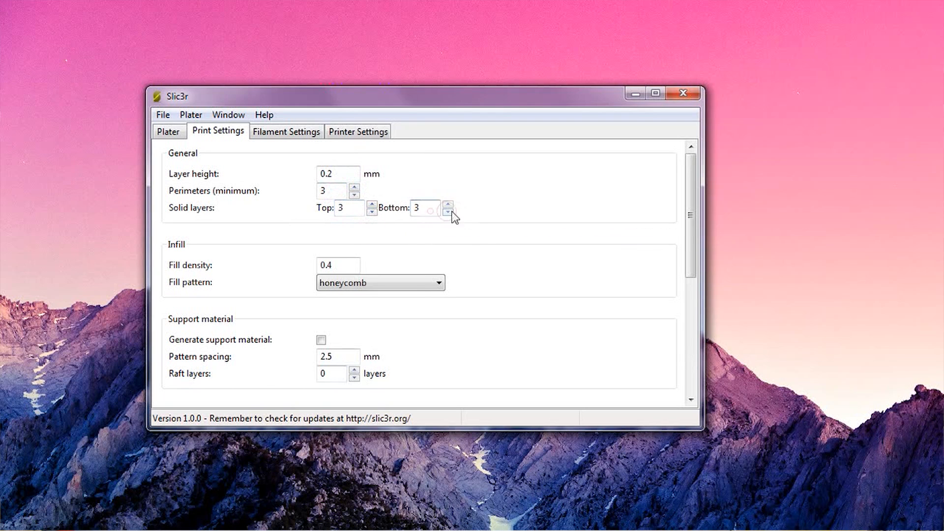
mouse_move(337, 173)
text(0.3)
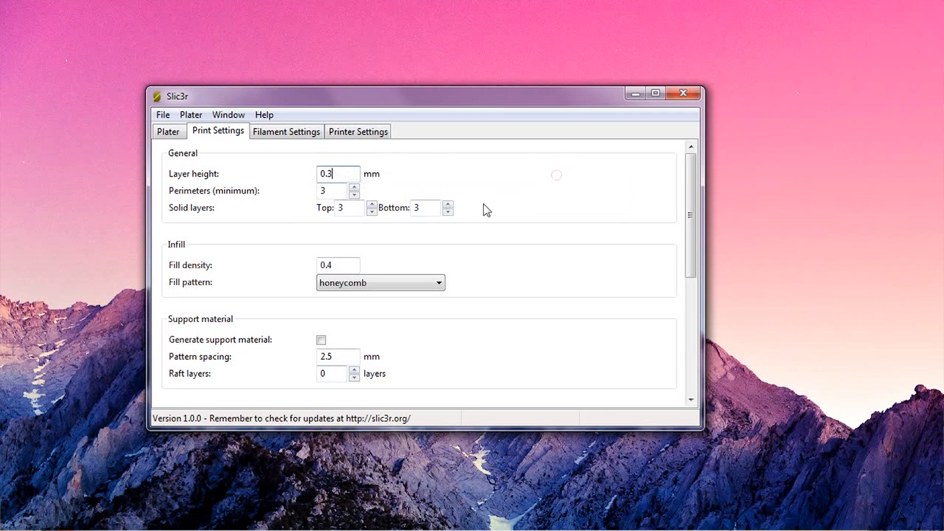
mouse_move(359, 179)
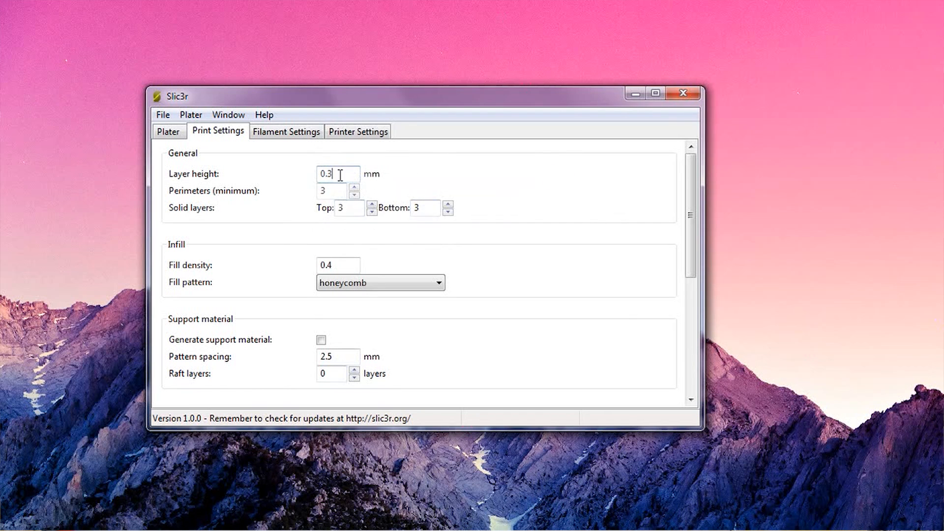
mouse_move(510, 226)
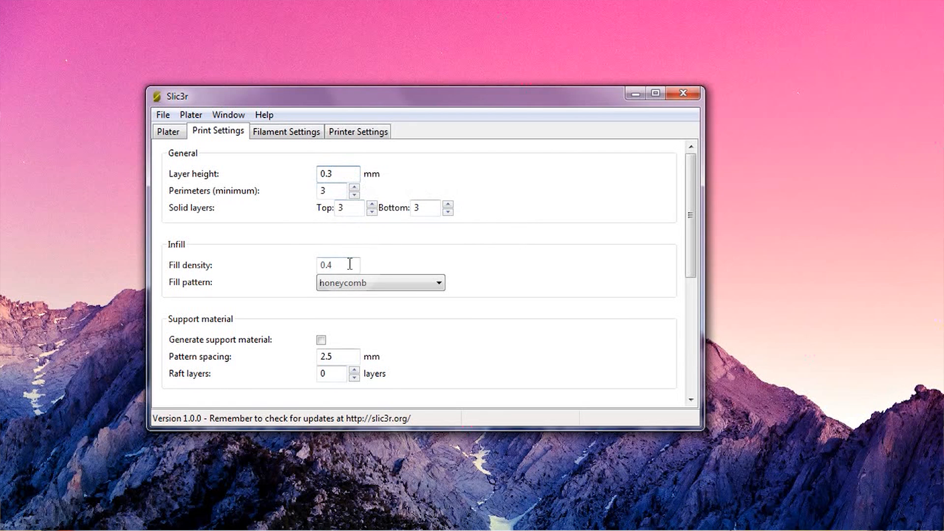
mouse_move(337, 265)
text(0.15)
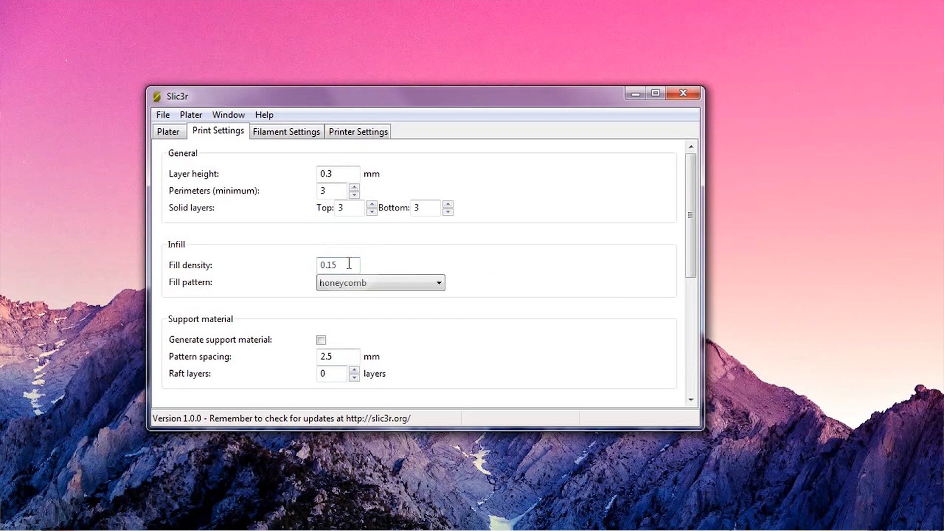
Keep fill density 0.15 and switch the fill pattern from honeycomb to rectilinear.
click(168, 130)
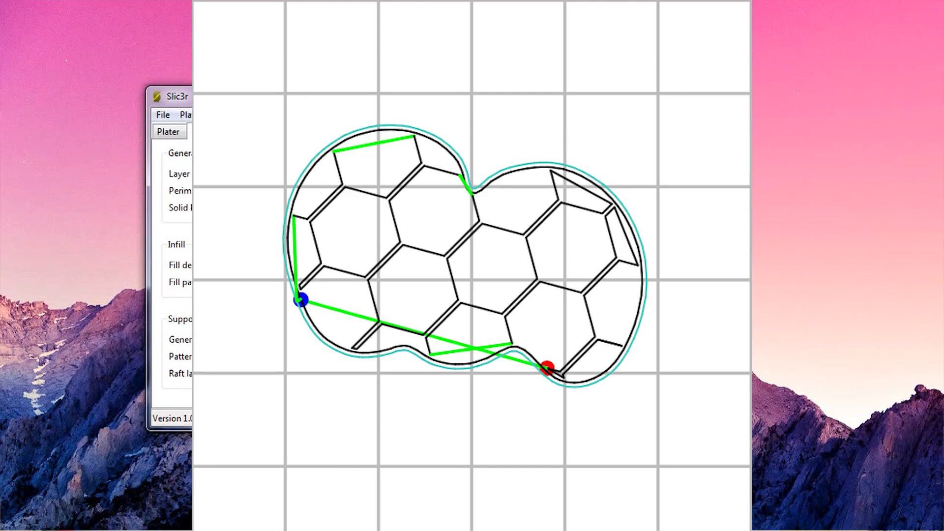
click(218, 131)
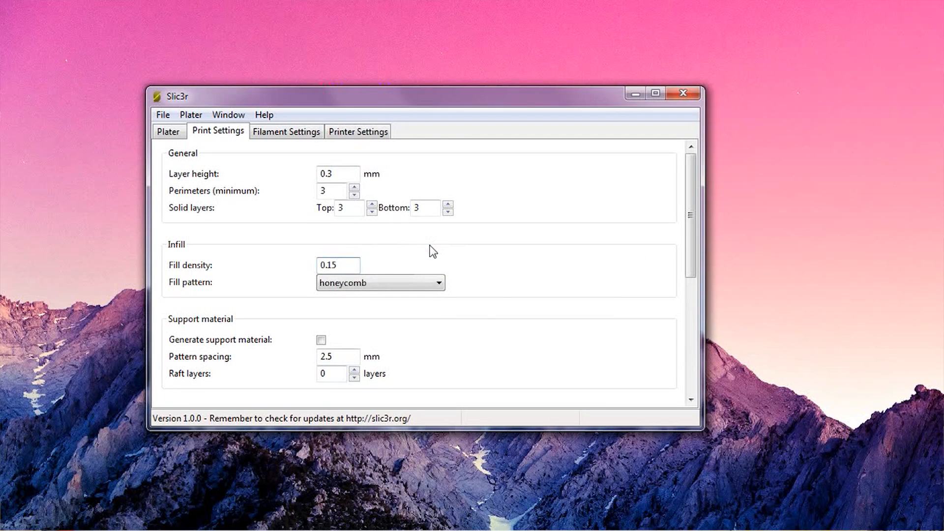
click(337, 266)
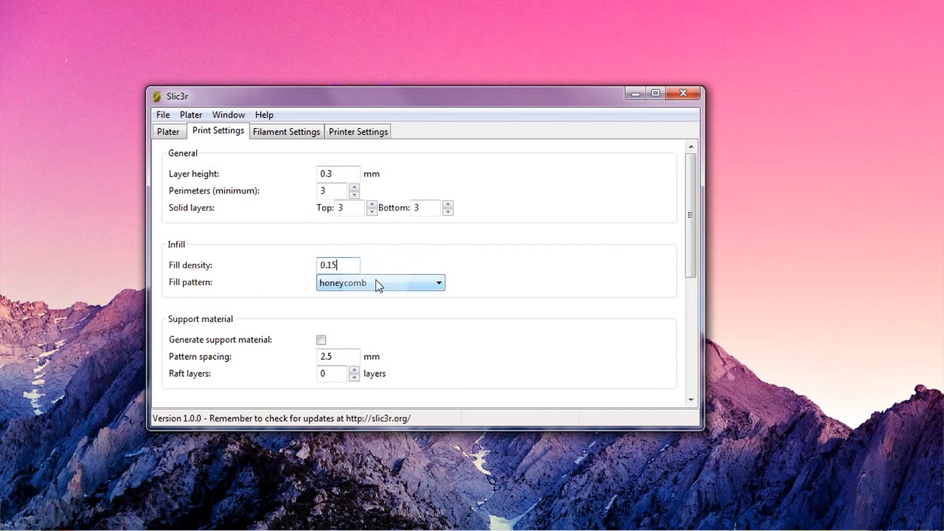
click(437, 282)
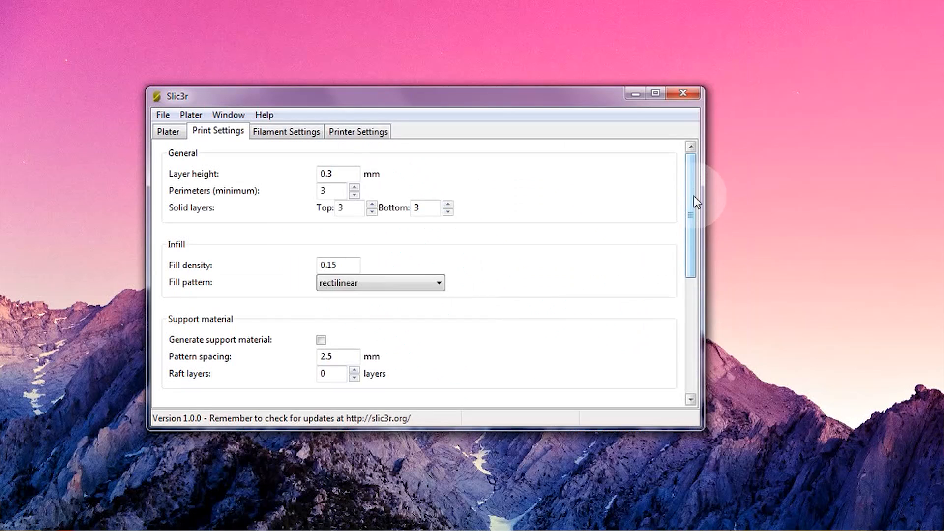
scroll(down, 3)
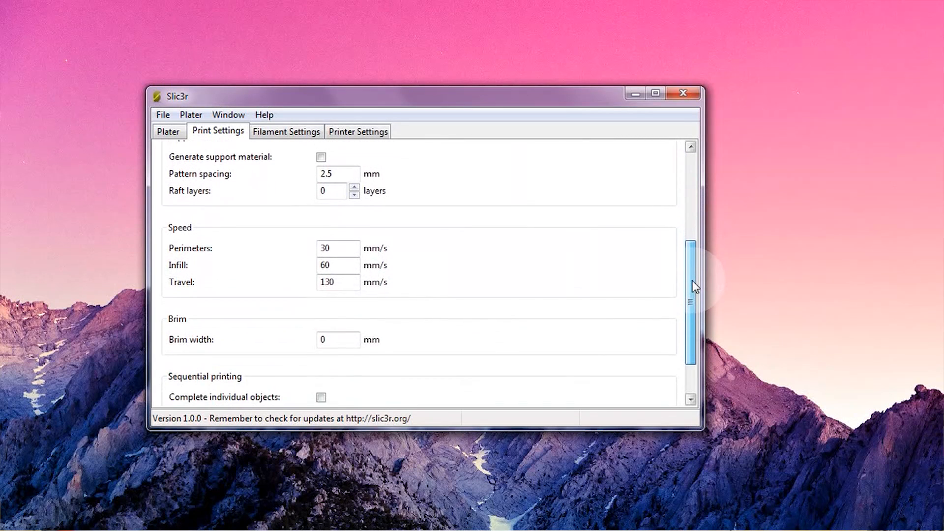
scroll(down, 3)
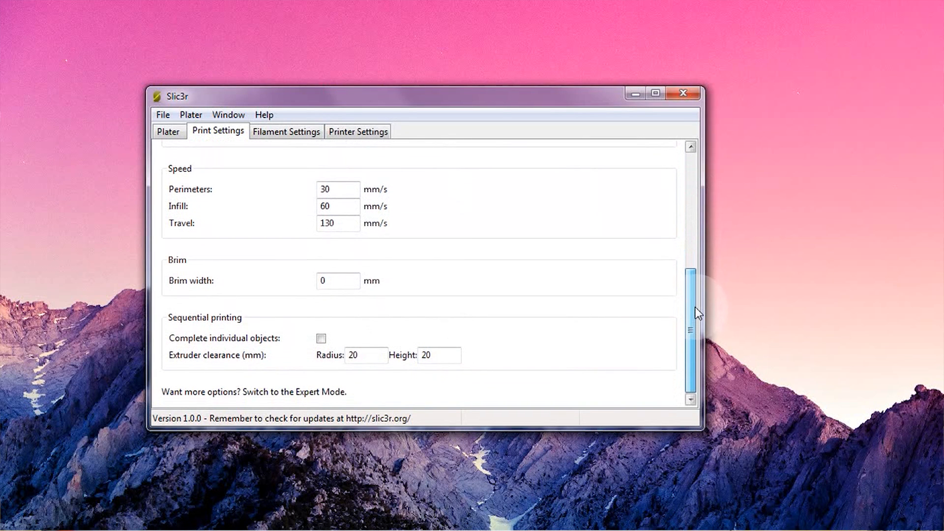
scroll(up, 3)
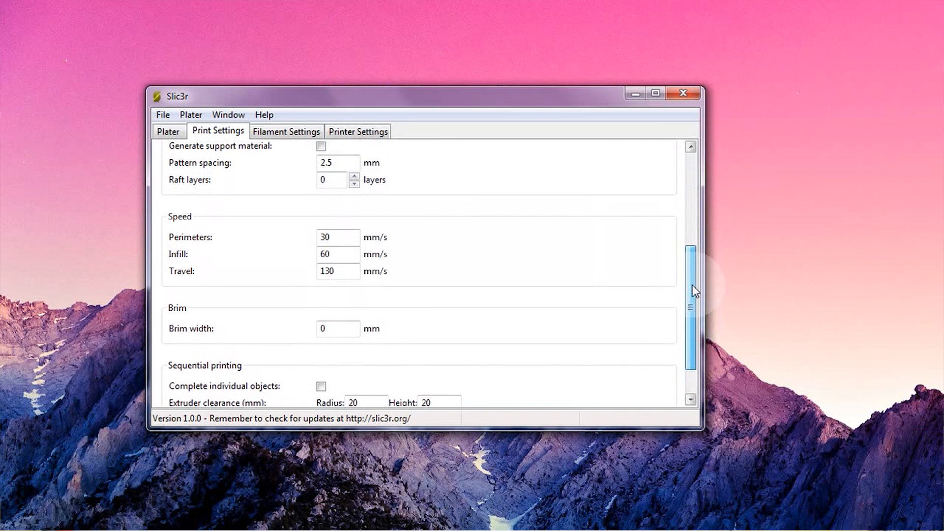
scroll(up, 3)
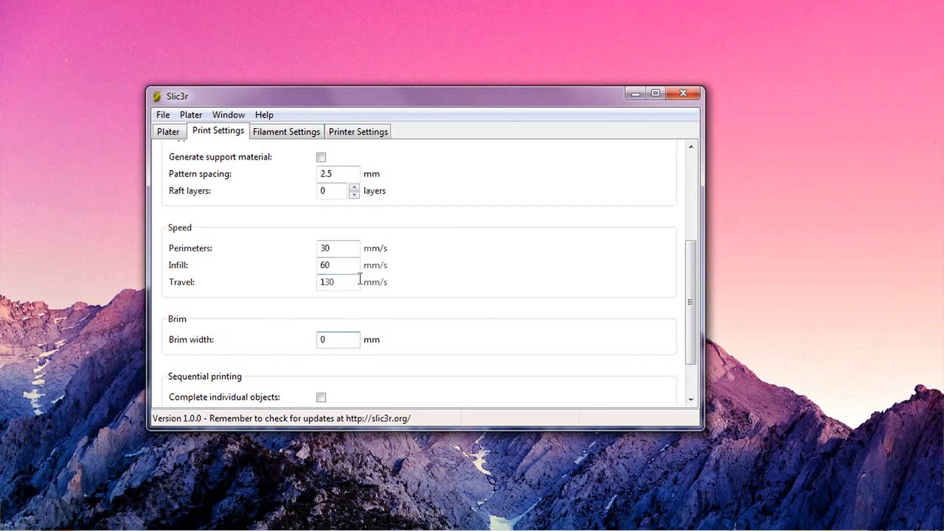
In Filament Settings, change the extrusion multiplier from 1 to 1.01.
click(286, 131)
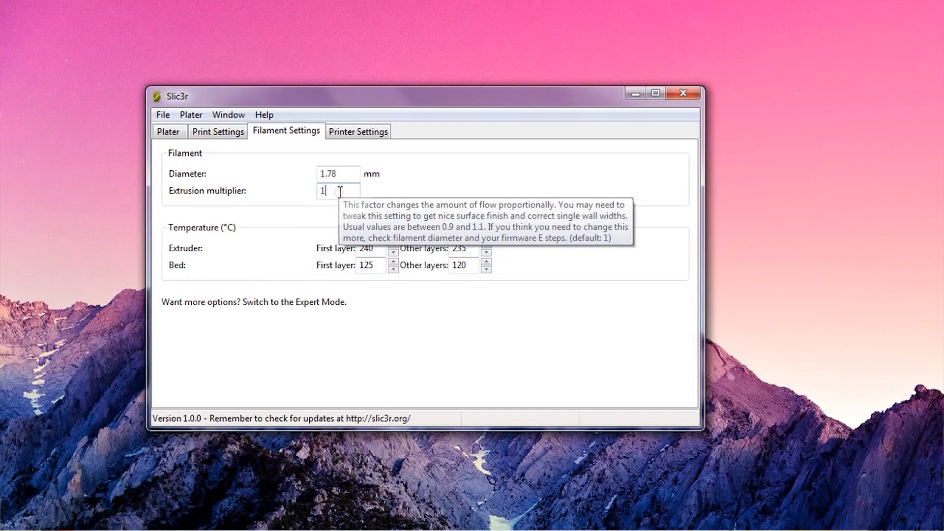
mouse_move(390, 204)
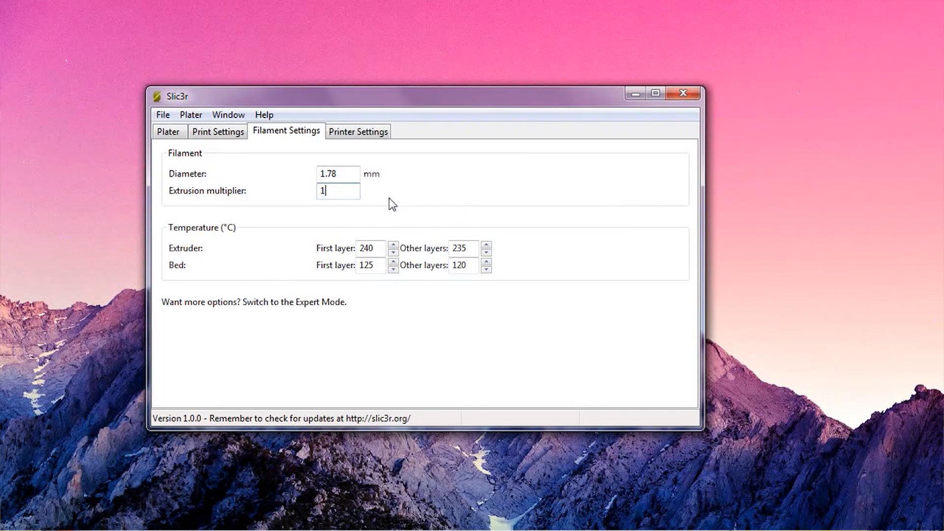
mouse_move(386, 208)
text(.)
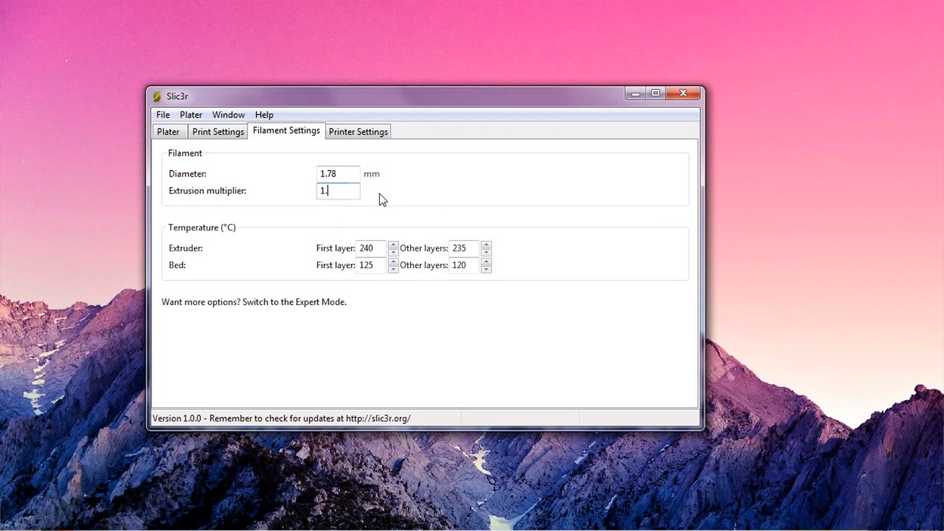
text(01)
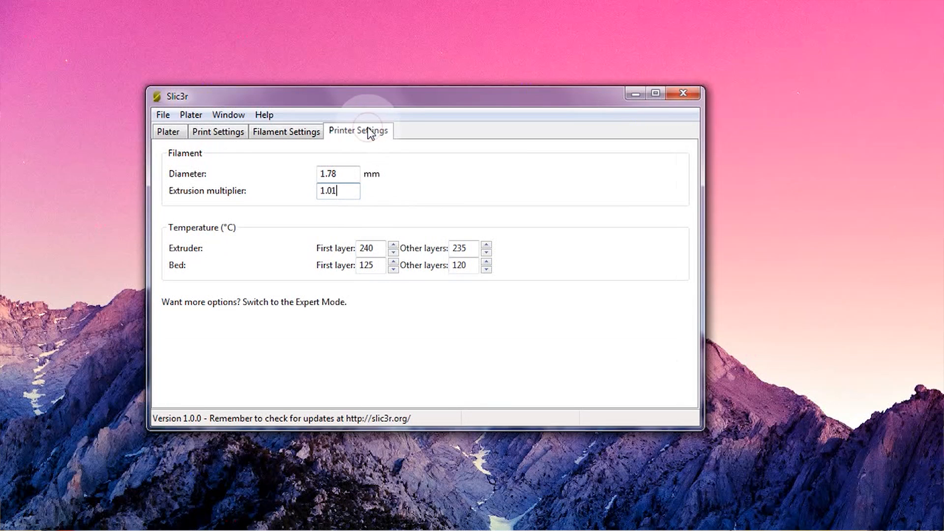
In Printer Settings, set print center to 100 × 100 and review the Start/End G-code.
click(358, 131)
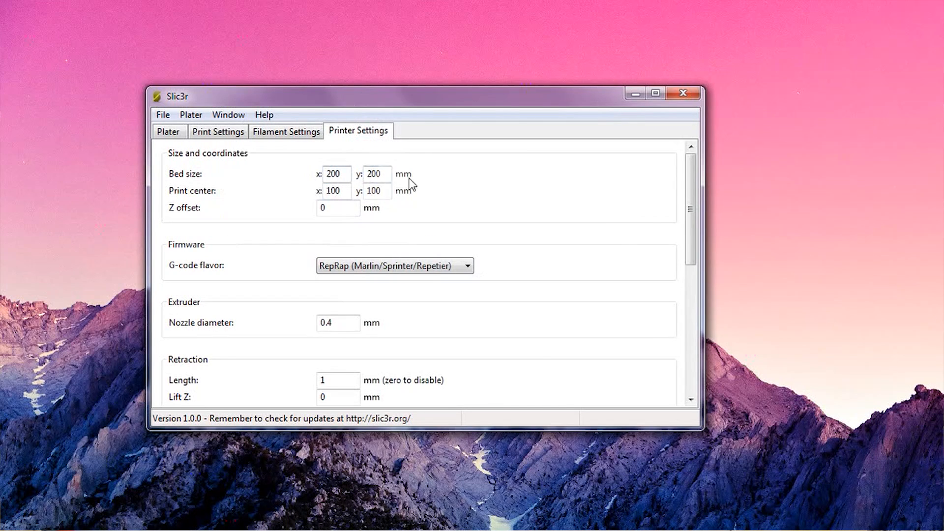
mouse_move(195, 193)
text(0)
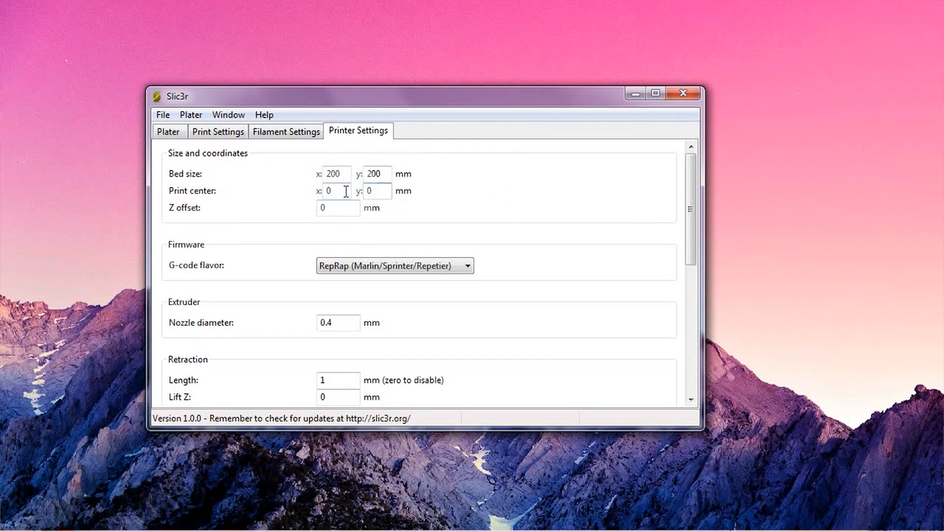
text(100)
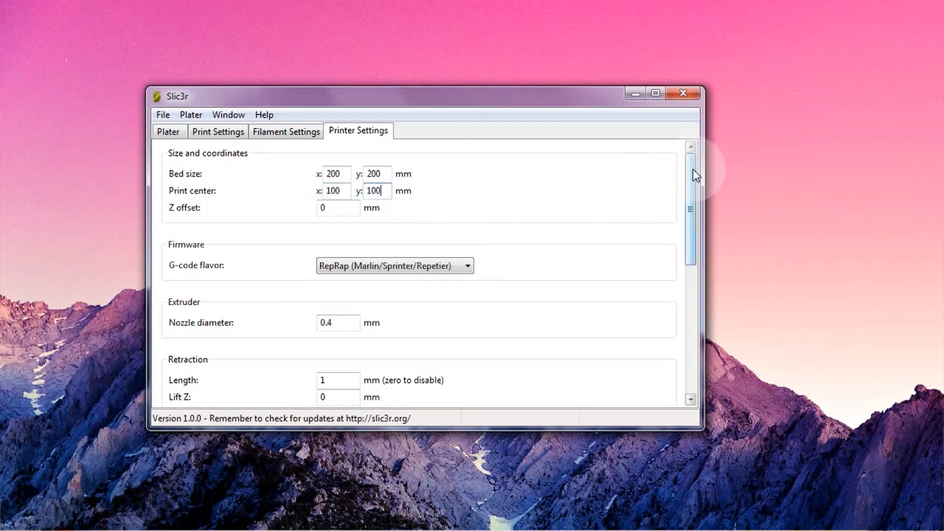
scroll(down, 3)
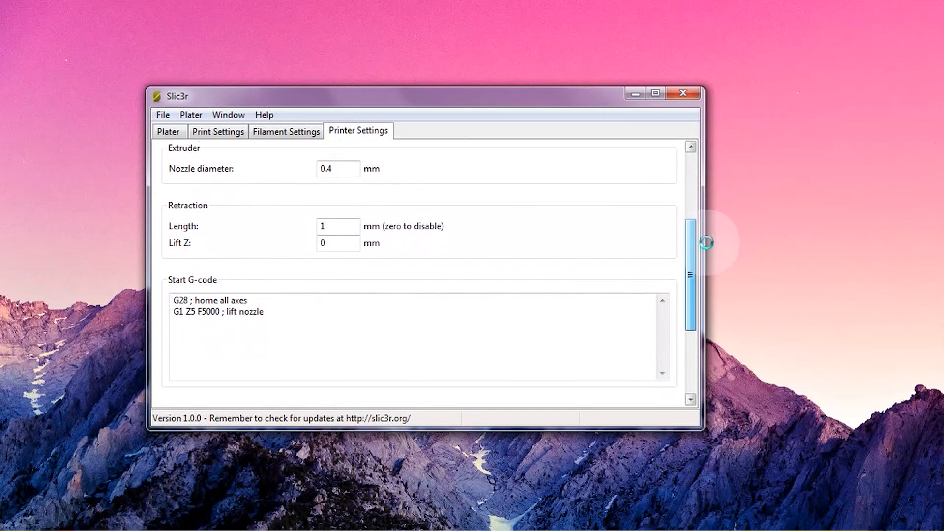
scroll(down, 3)
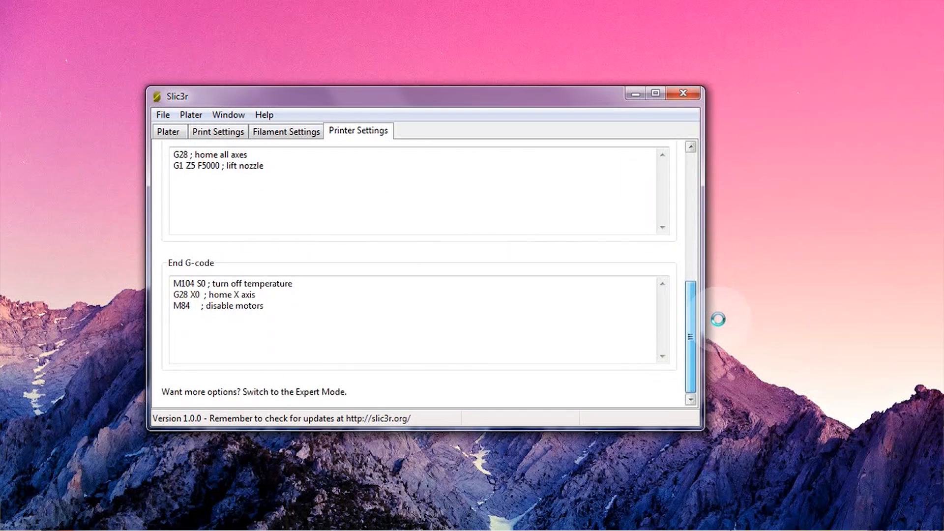
scroll(up, 3)
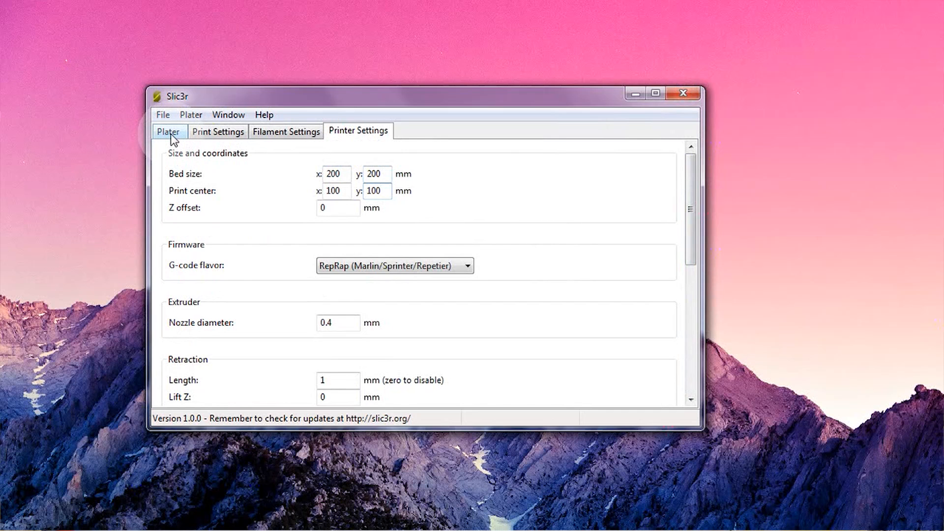
Place CuteOcto50.stl and c270Case.STL on the plater.
click(168, 130)
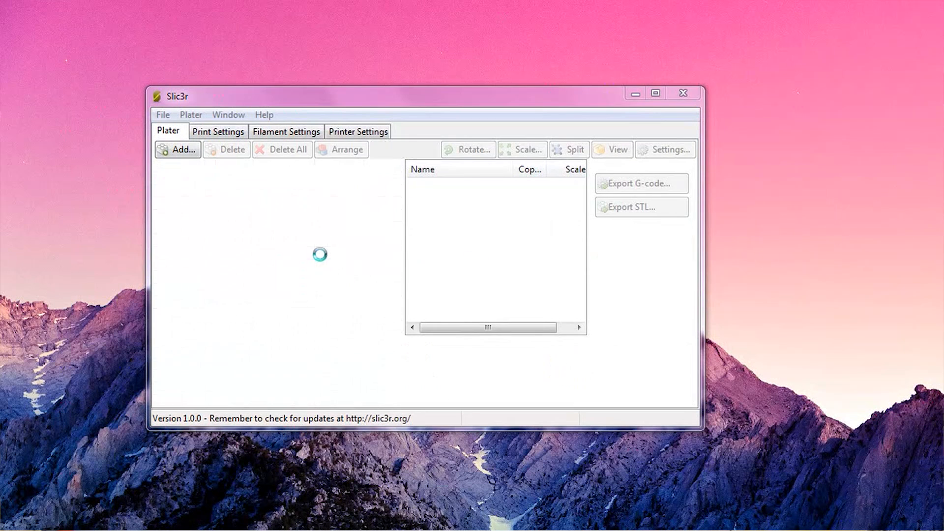
click(178, 149)
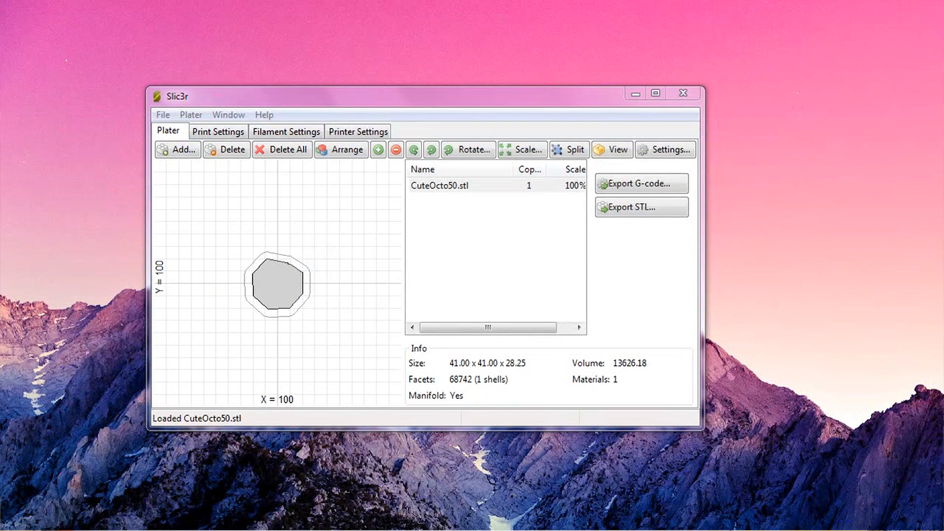
click(178, 149)
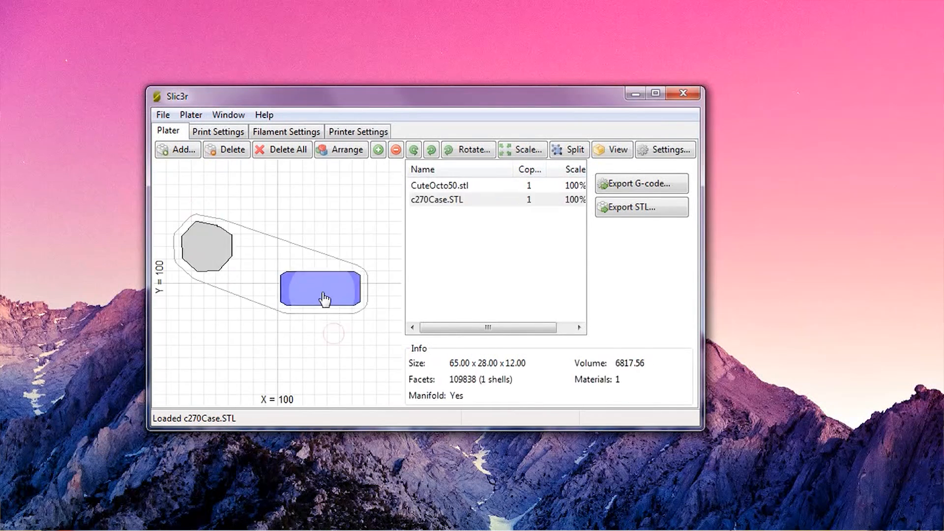
Rotate the c270Case part upright in two 45-degree turns beside the octopus.
click(430, 150)
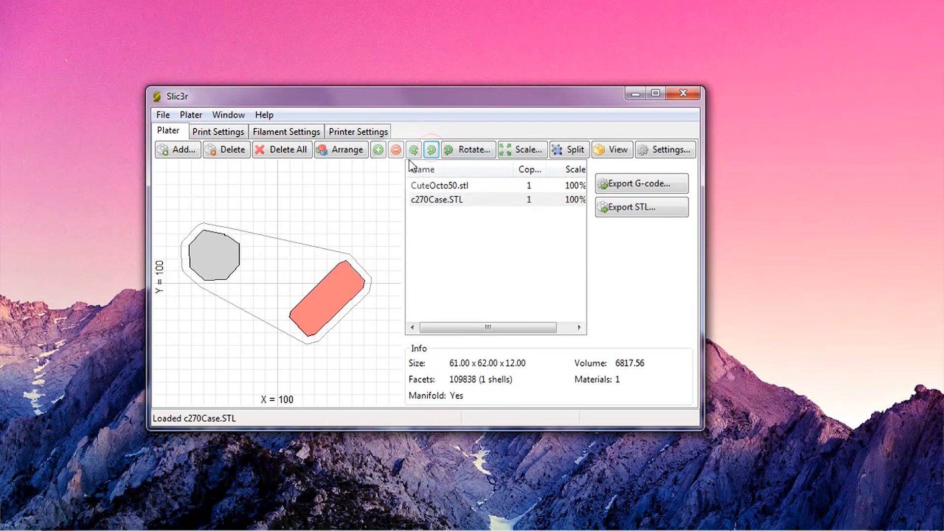
click(340, 149)
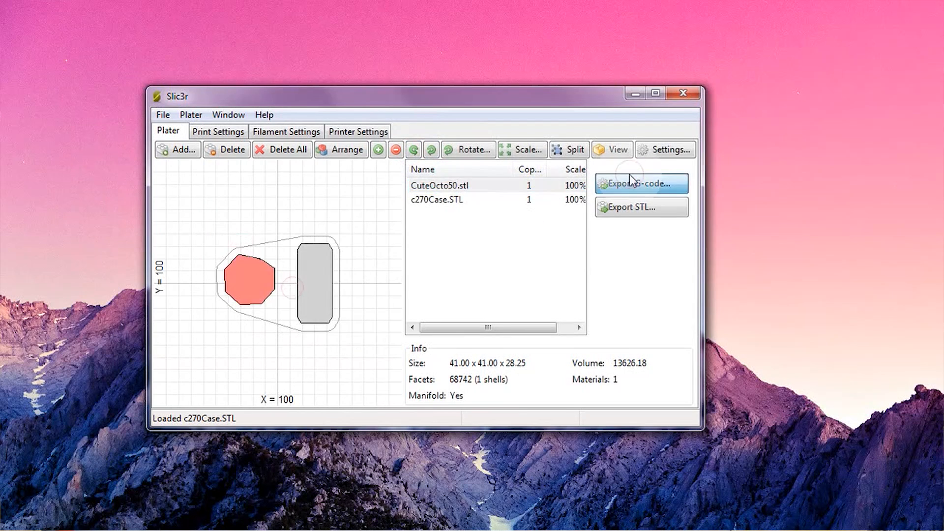
Export the arranged plate as G-code to CuteOcto50.gcode.
click(640, 183)
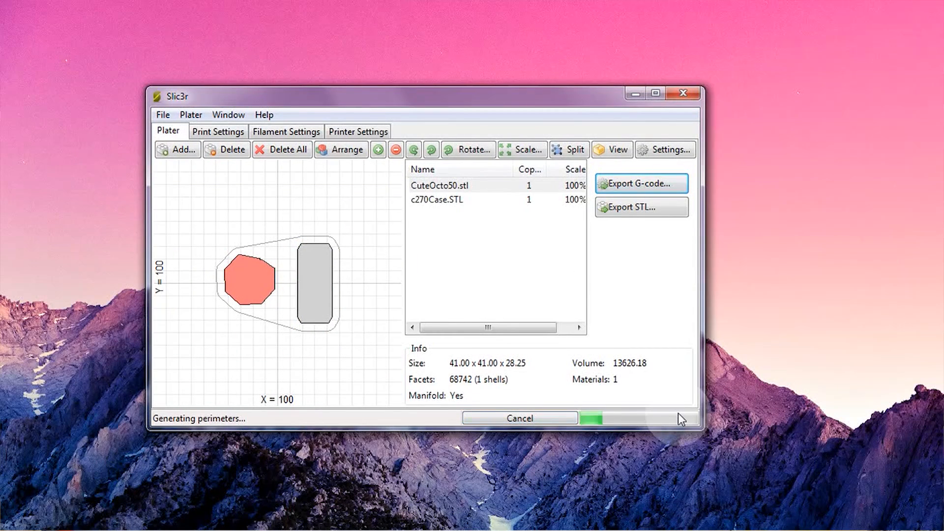
click(640, 183)
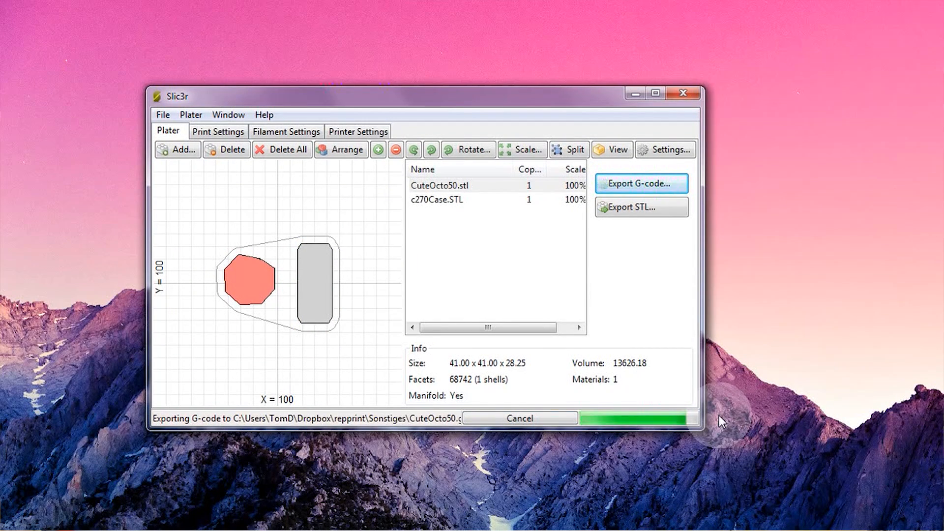